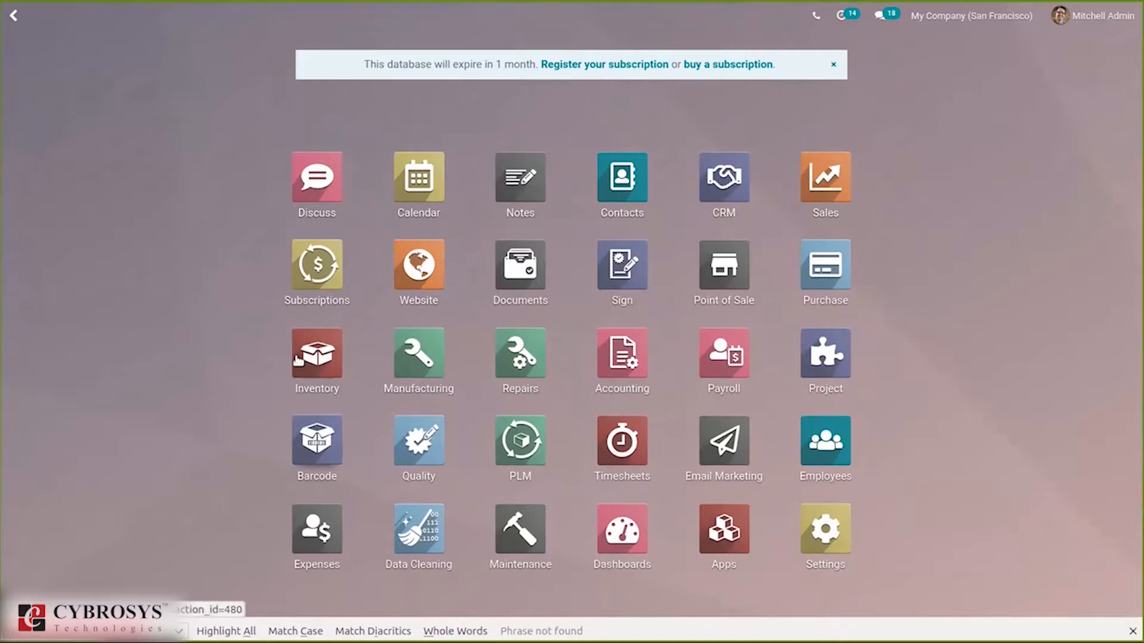
# Step: Reach the Inventory settings page with the Barcode Scanner and shipping options in view
pyautogui.click(316, 358)
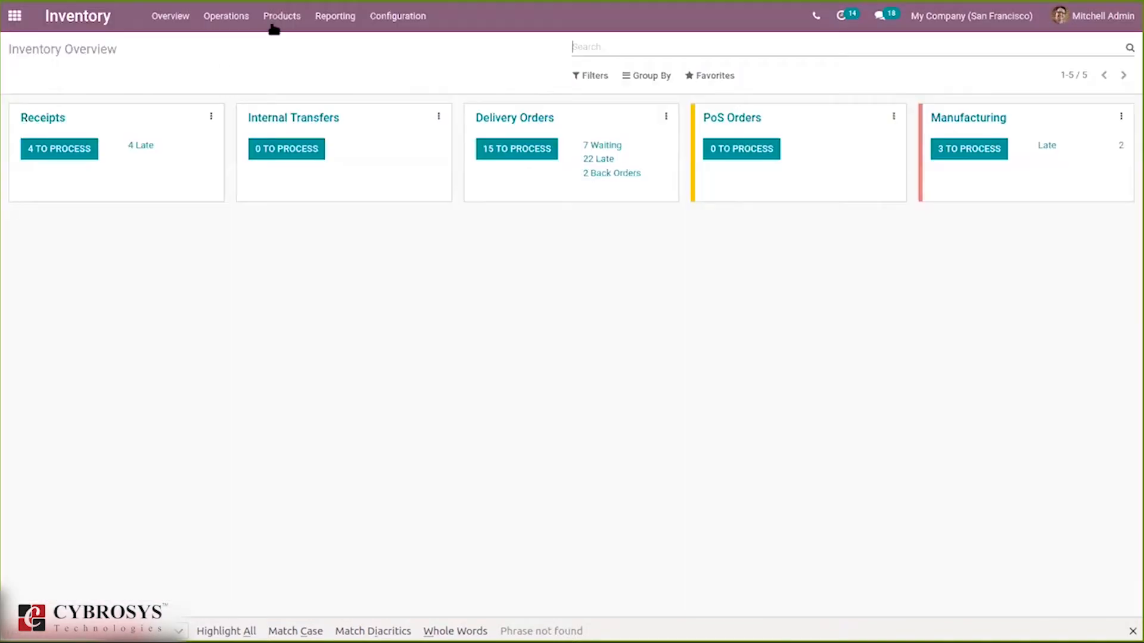
pyautogui.click(398, 15)
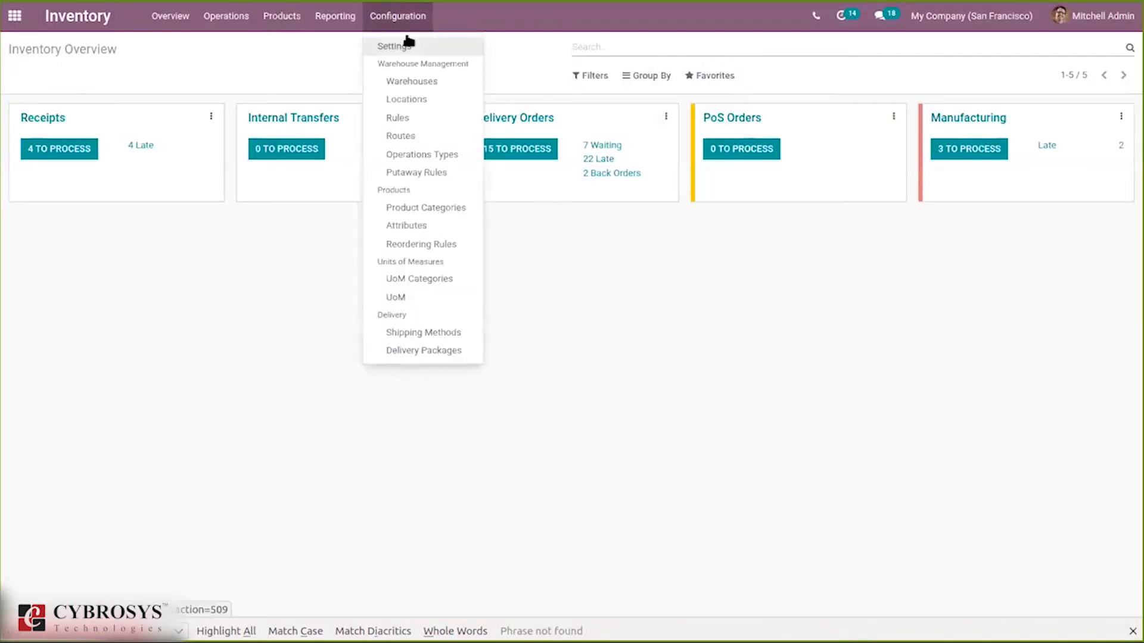
pyautogui.click(409, 45)
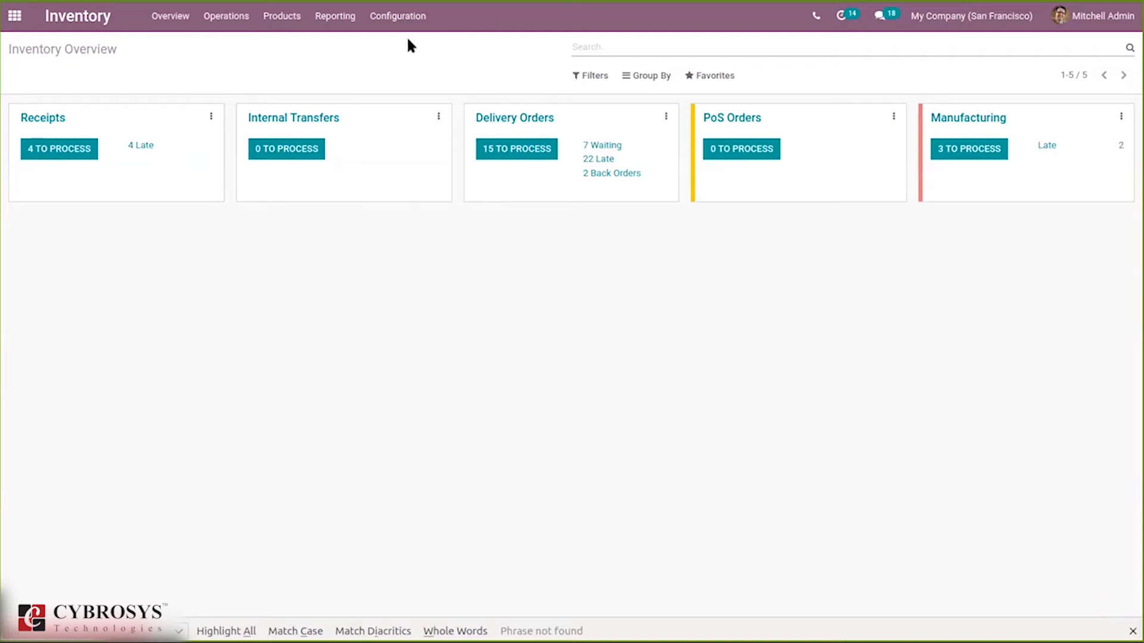
pyautogui.click(398, 15)
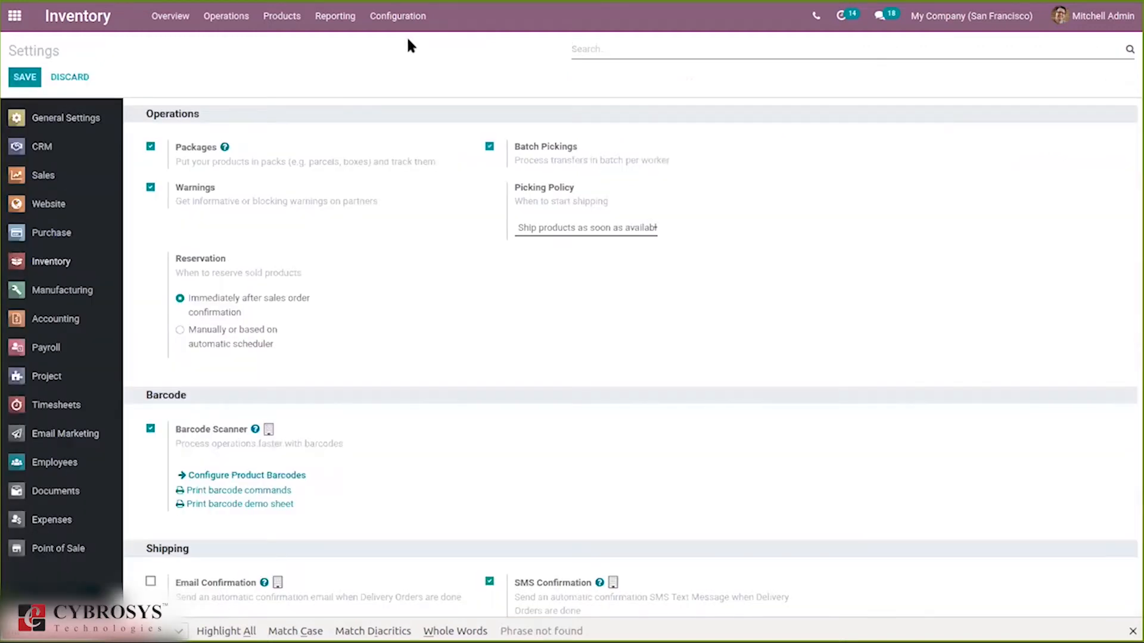
pyautogui.moveTo(207, 399)
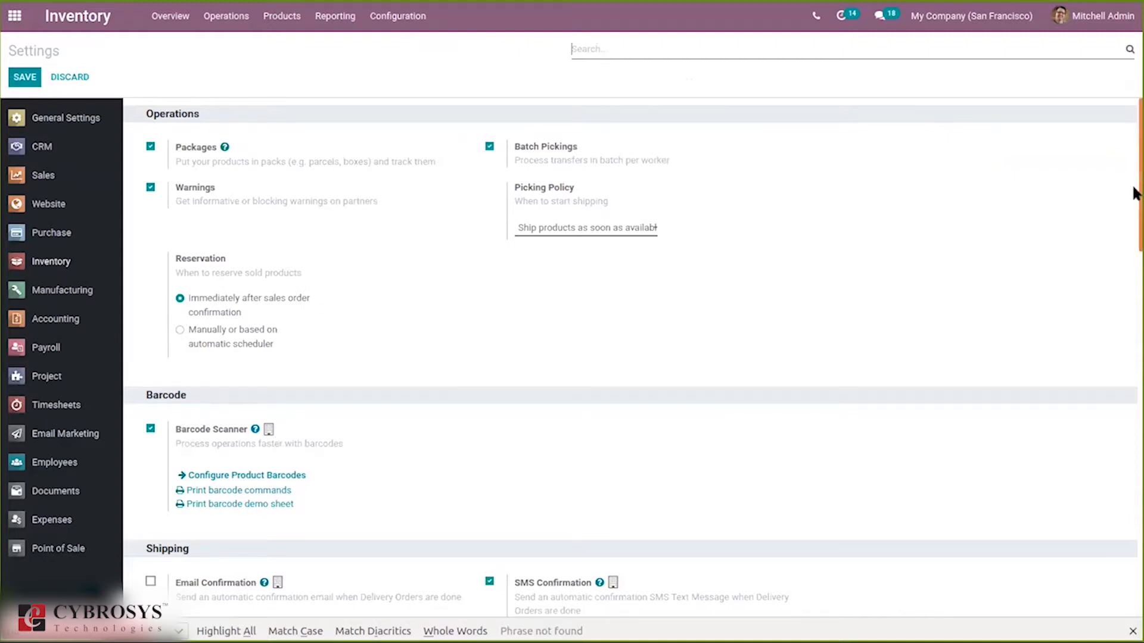
pyautogui.scroll(-3)
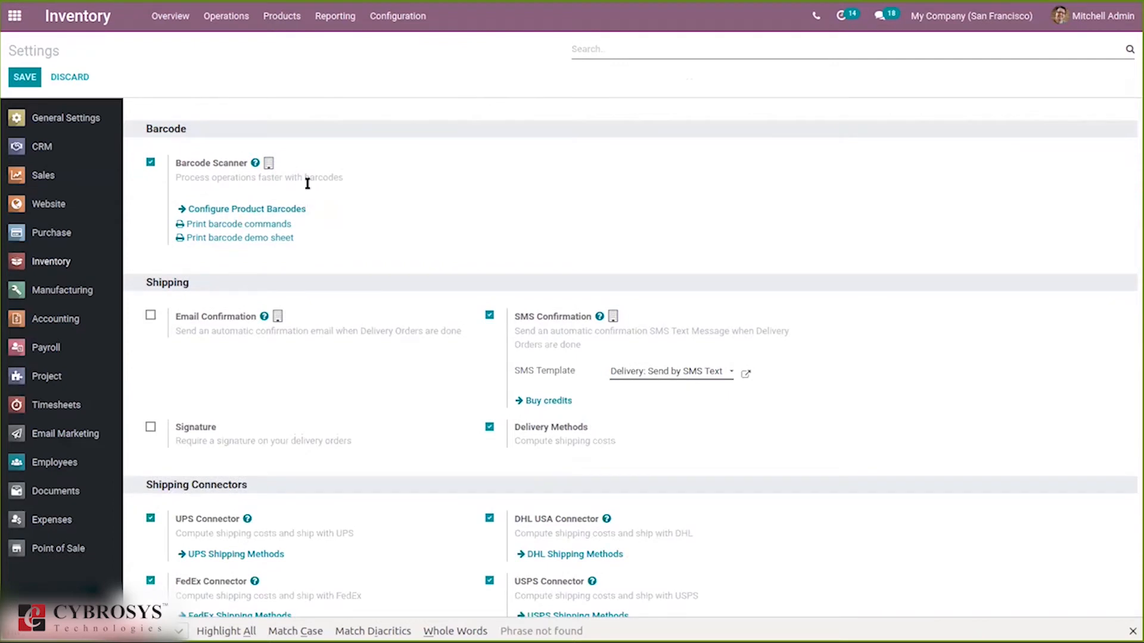
pyautogui.moveTo(191, 220)
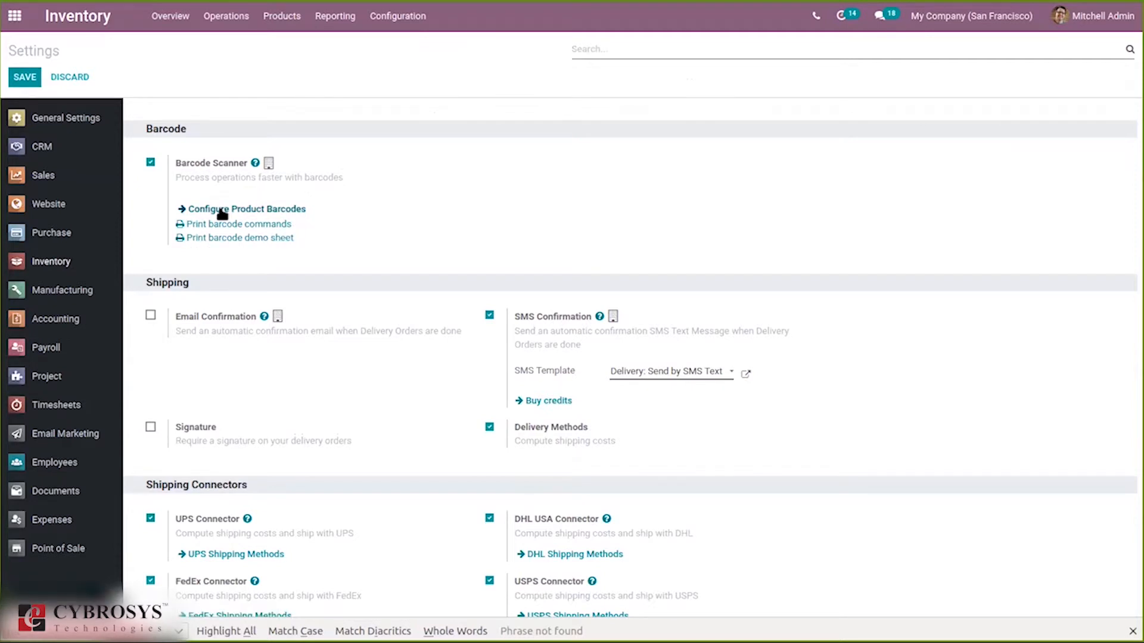
# Step: View the printable barcode demo sheet PDF, then return to the Odoo settings
pyautogui.click(240, 237)
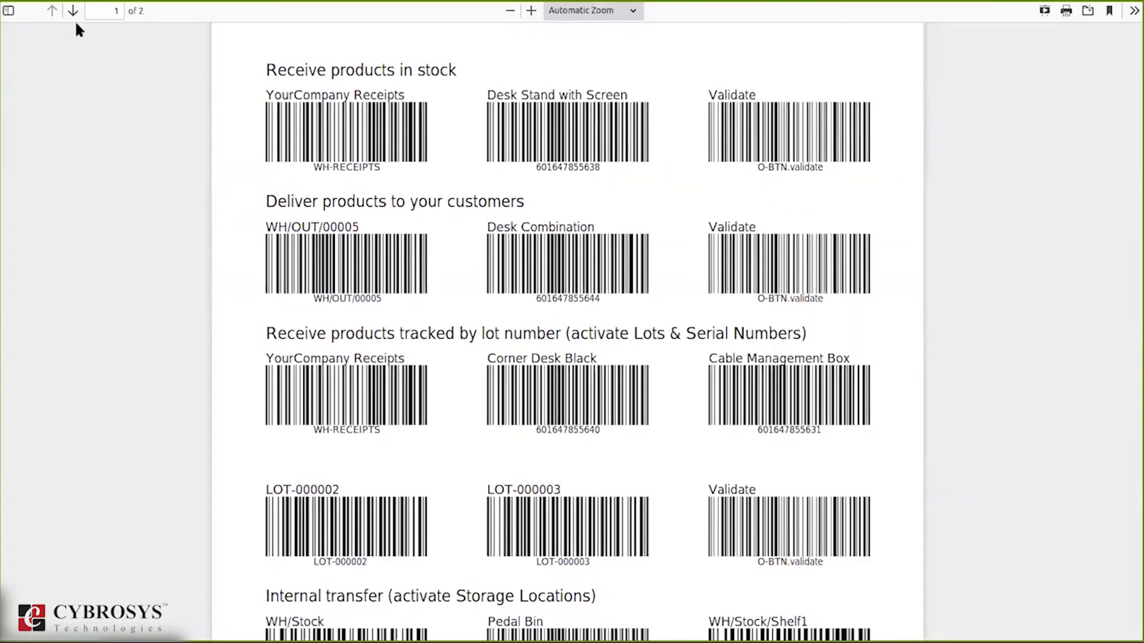
pyautogui.moveTo(447, 255)
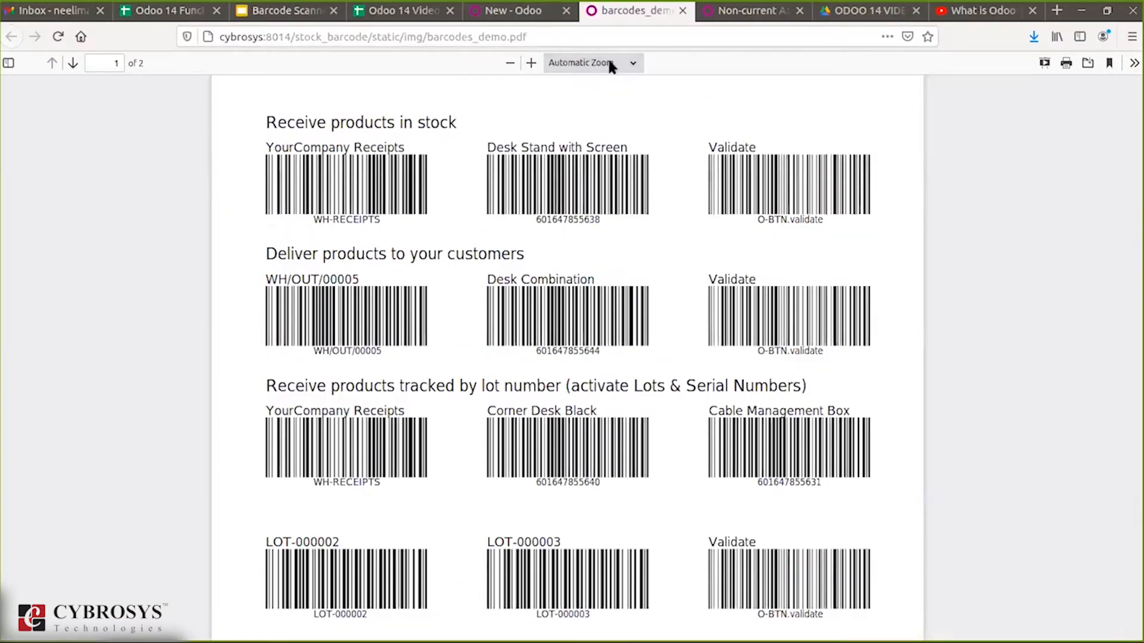
pyautogui.click(592, 64)
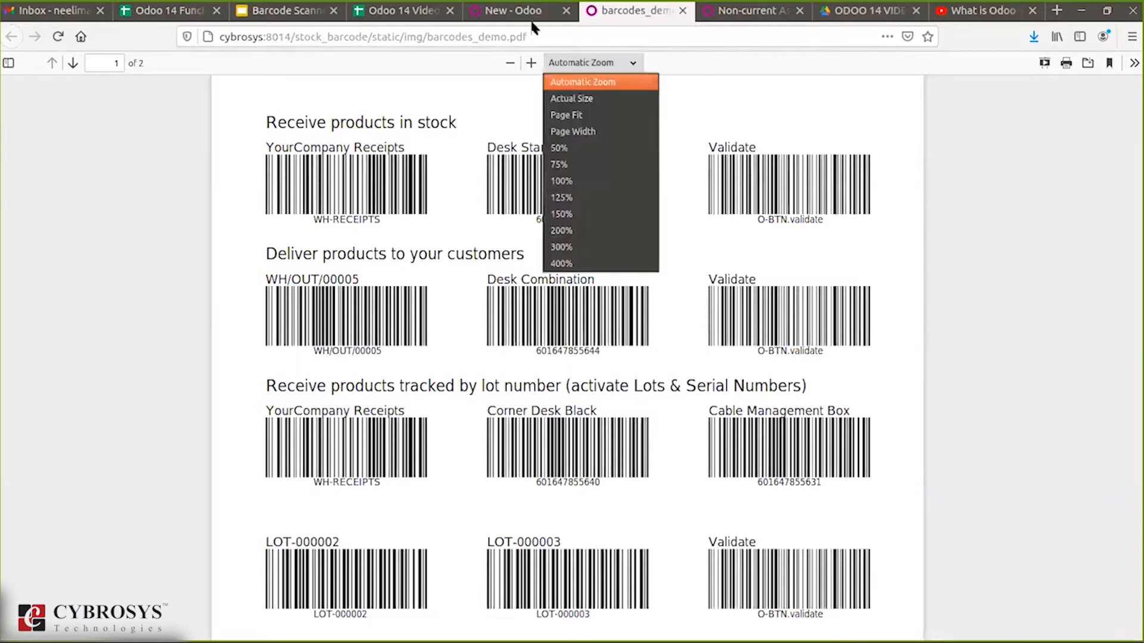
pyautogui.click(583, 83)
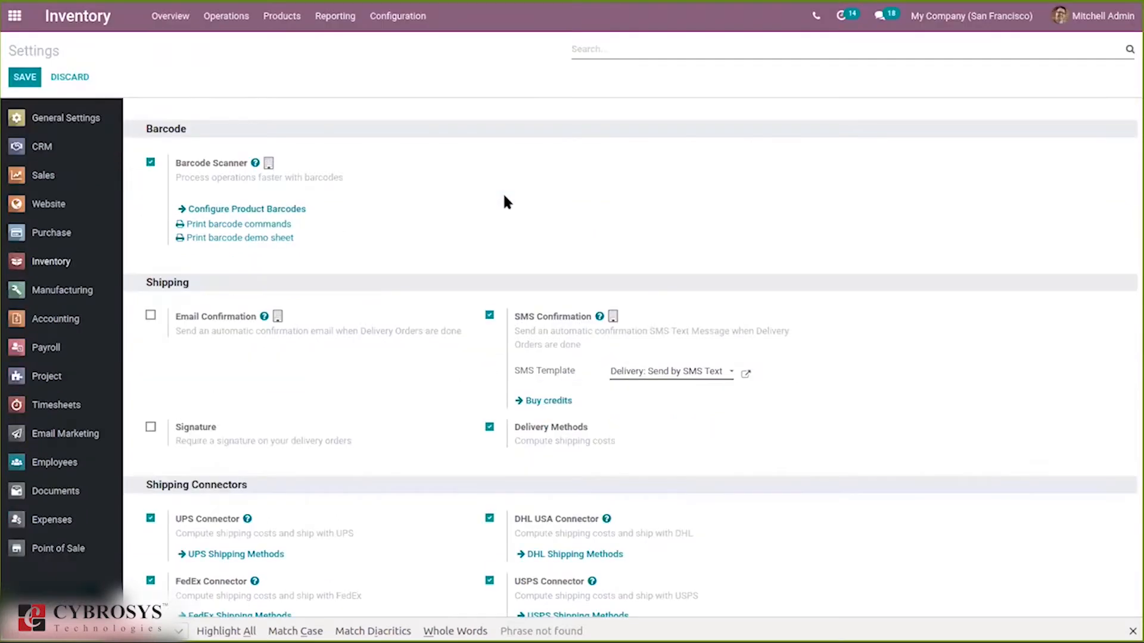
pyautogui.moveTo(318, 191)
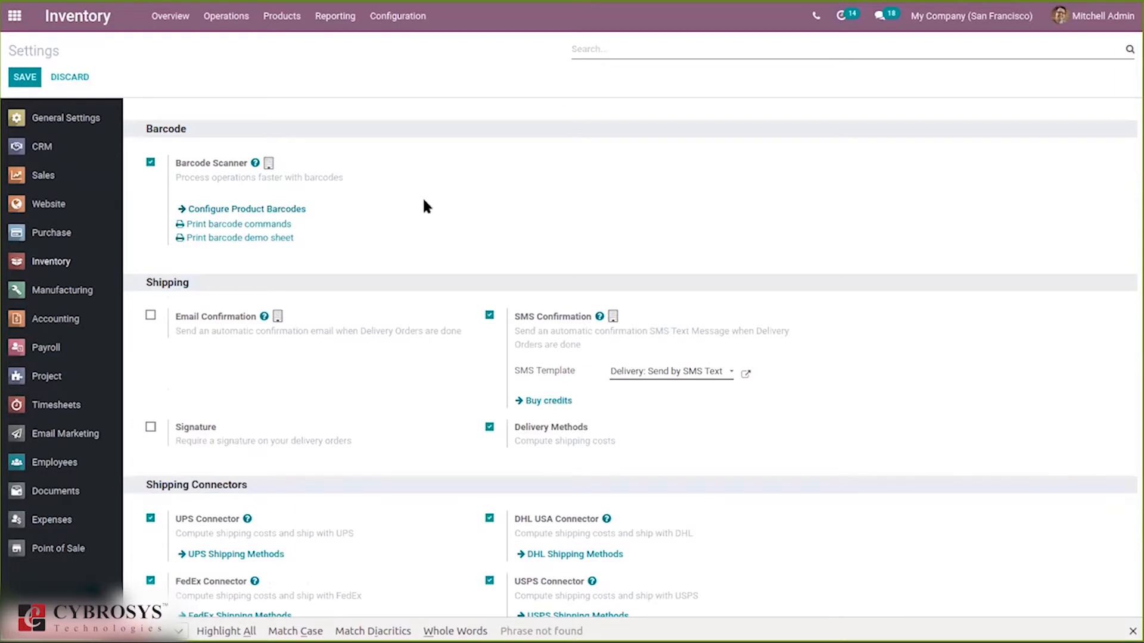
pyautogui.moveTo(198, 194)
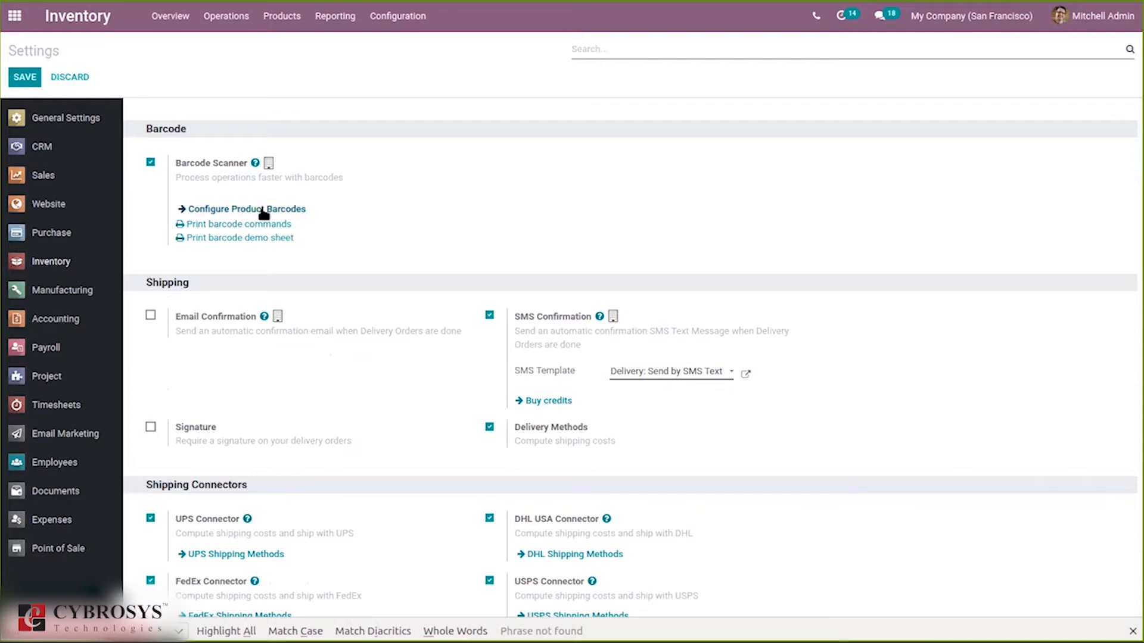
pyautogui.click(24, 77)
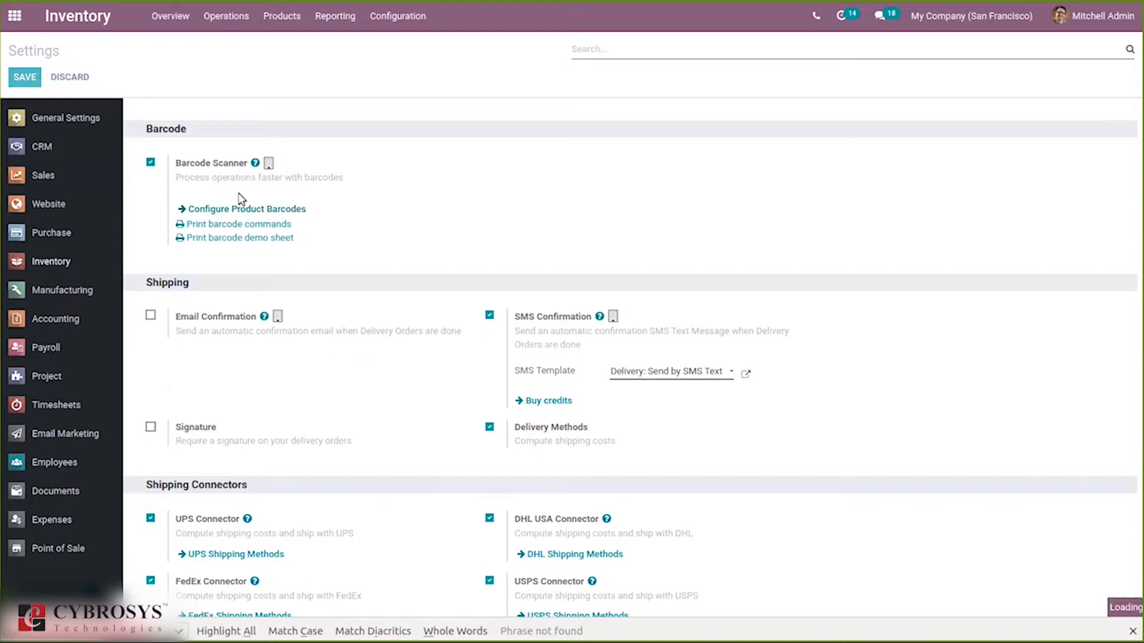
# Step: Show the Product Barcodes list with Name, Reference and Barcode columns
pyautogui.click(245, 209)
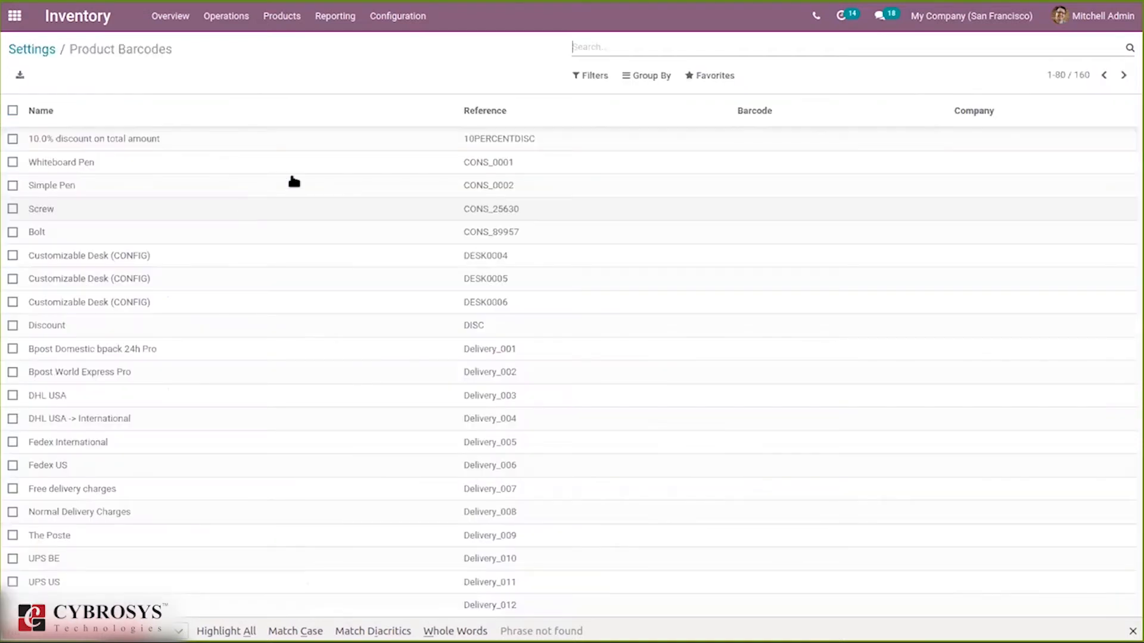
pyautogui.moveTo(82, 232)
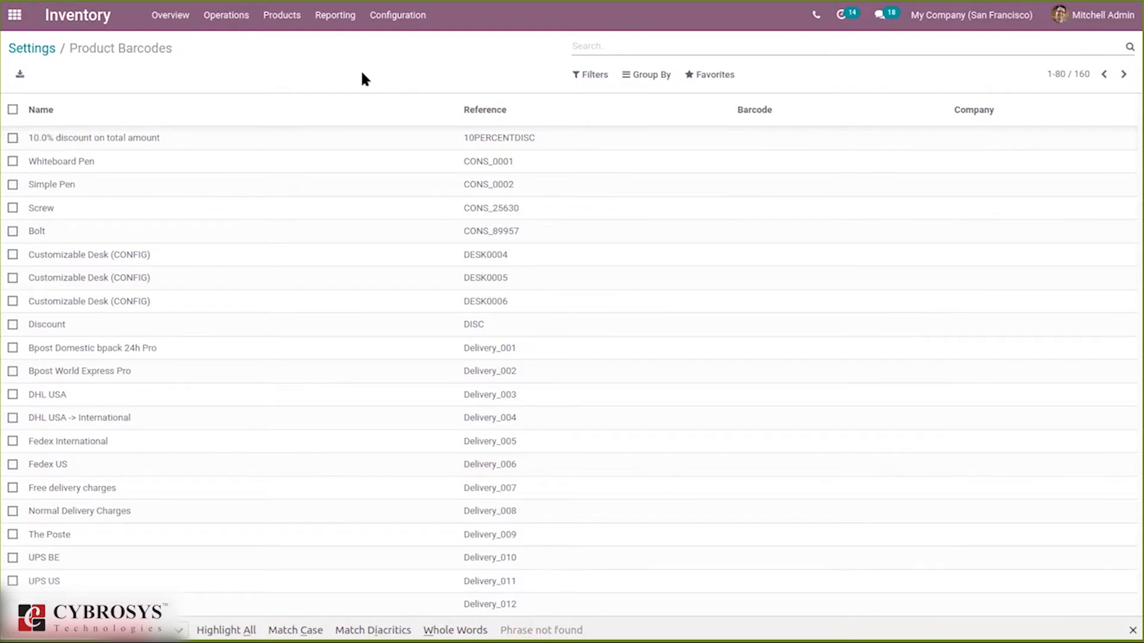
pyautogui.moveTo(51, 161)
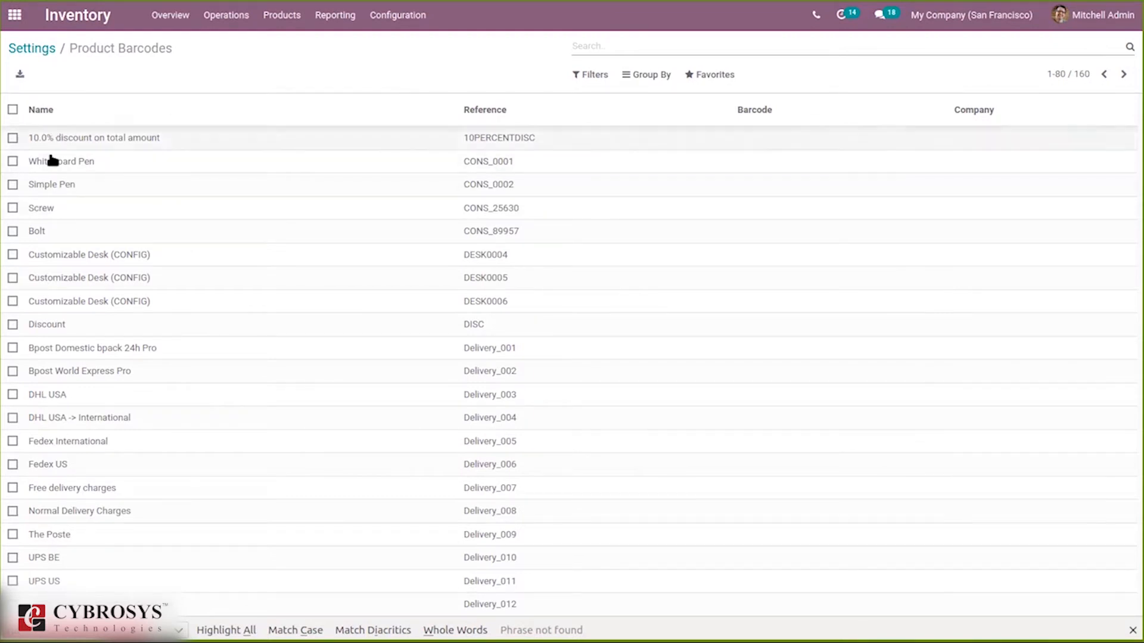
pyautogui.moveTo(459, 69)
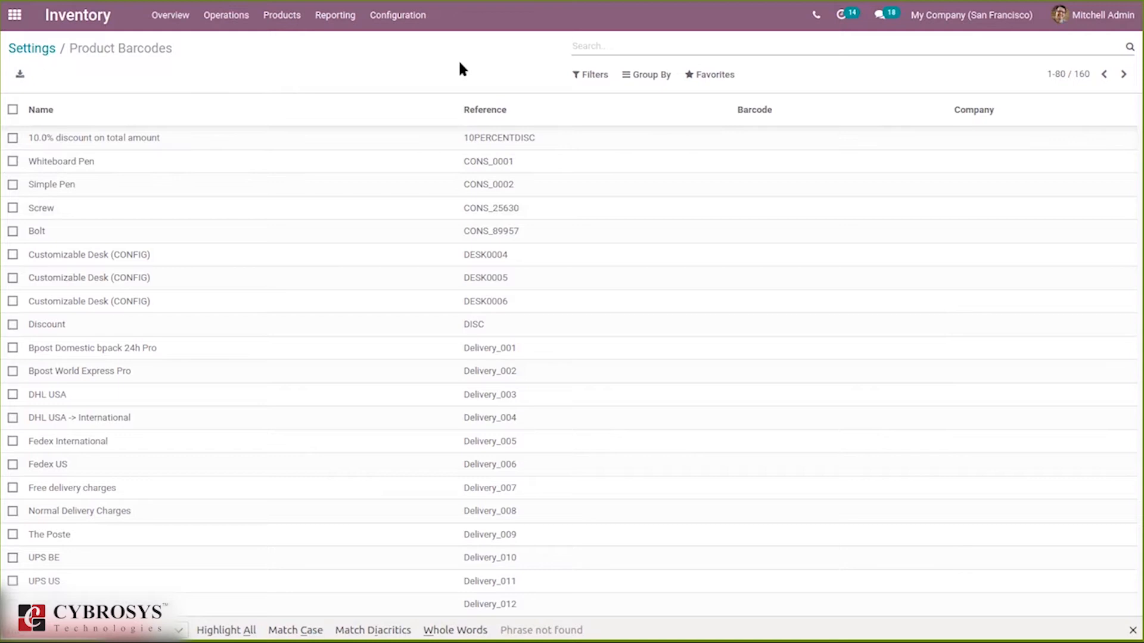
pyautogui.moveTo(245, 95)
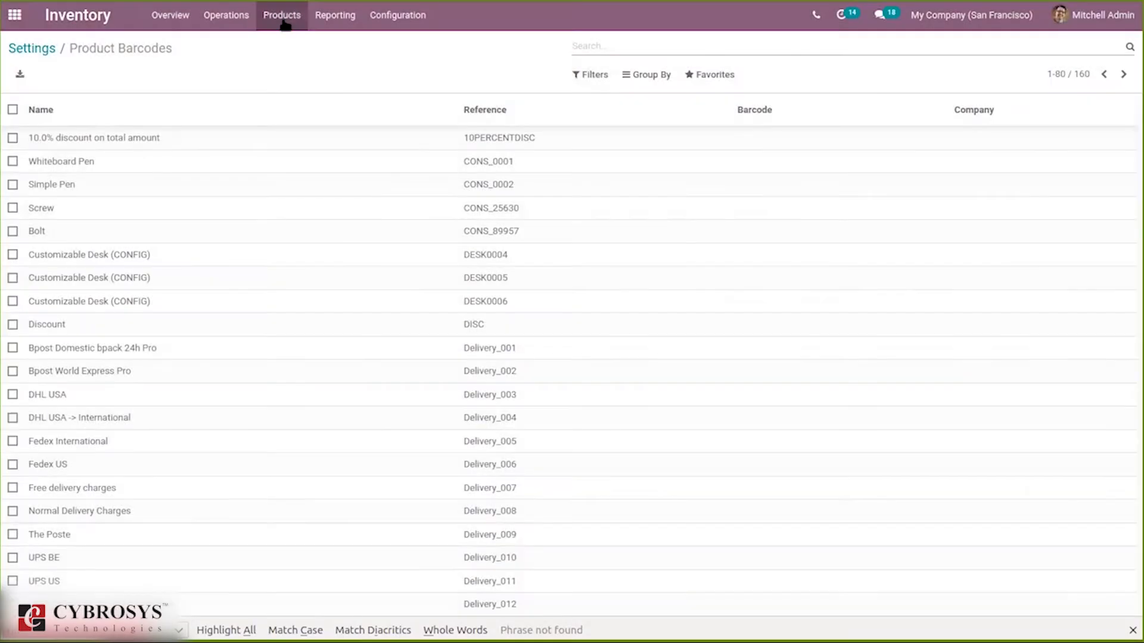
# Step: Create a new product named Steel Box with Product Type Storable Product
pyautogui.click(281, 14)
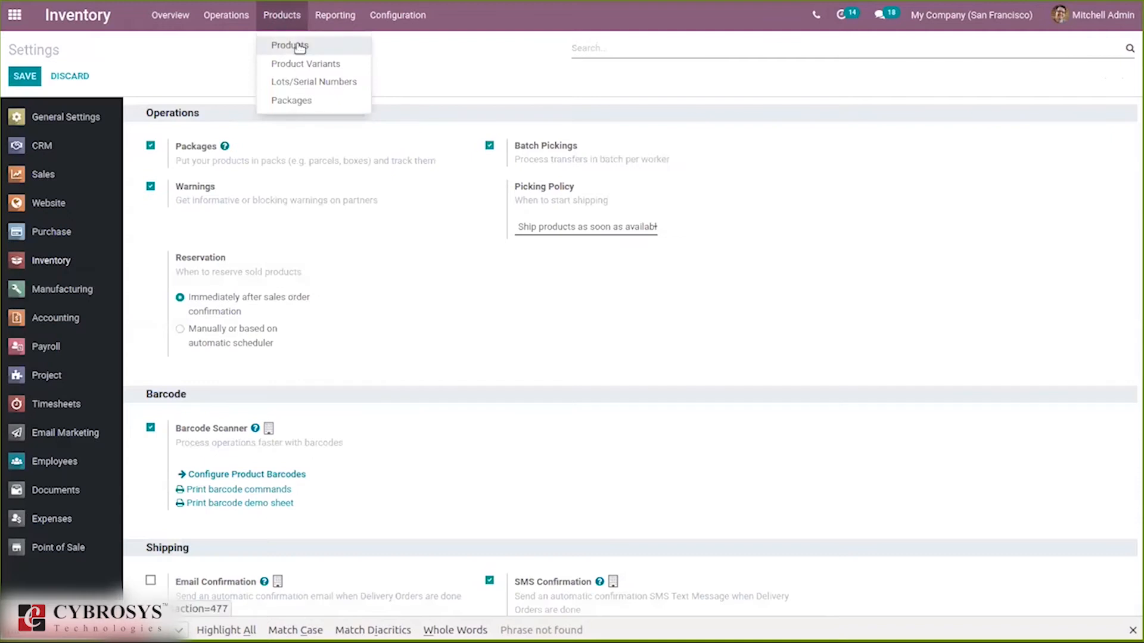
pyautogui.click(288, 44)
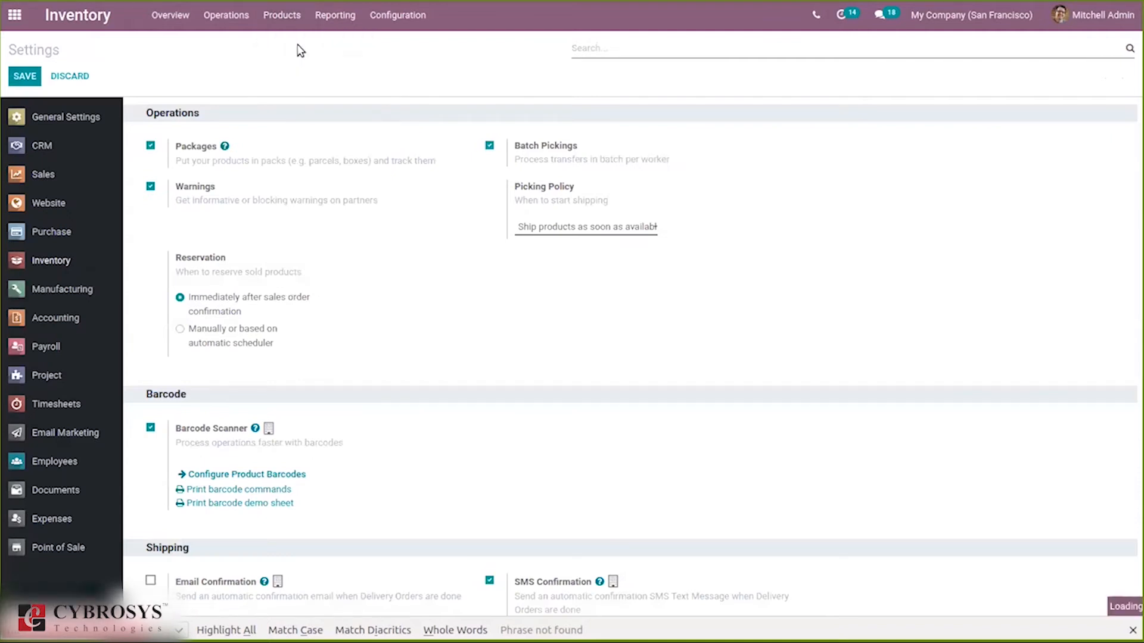
pyautogui.click(282, 14)
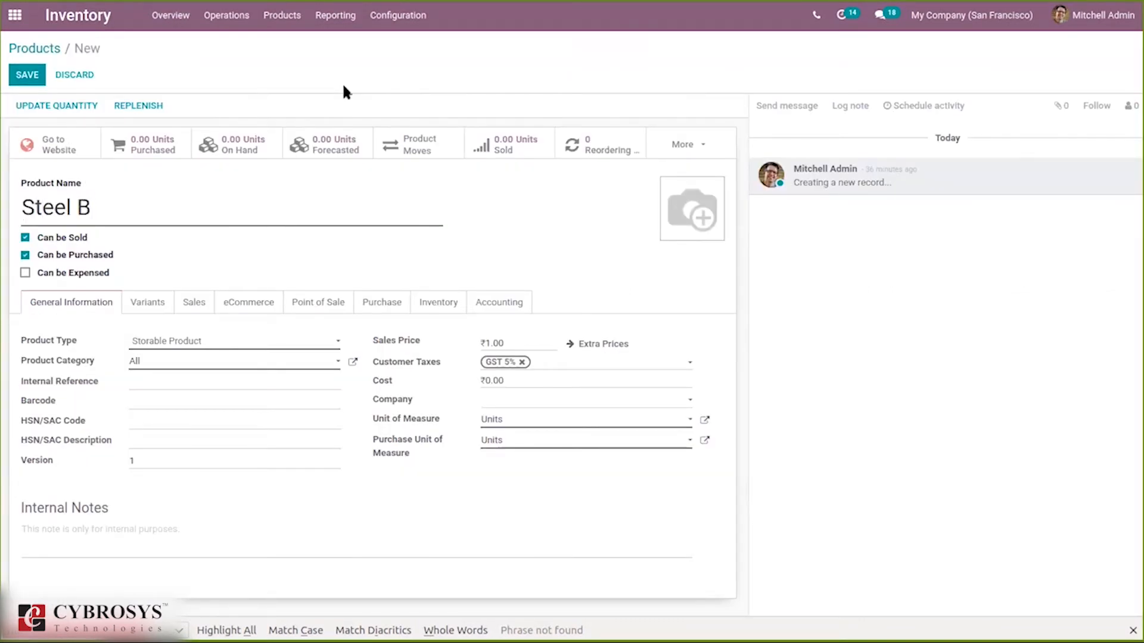
pyautogui.write('ox')
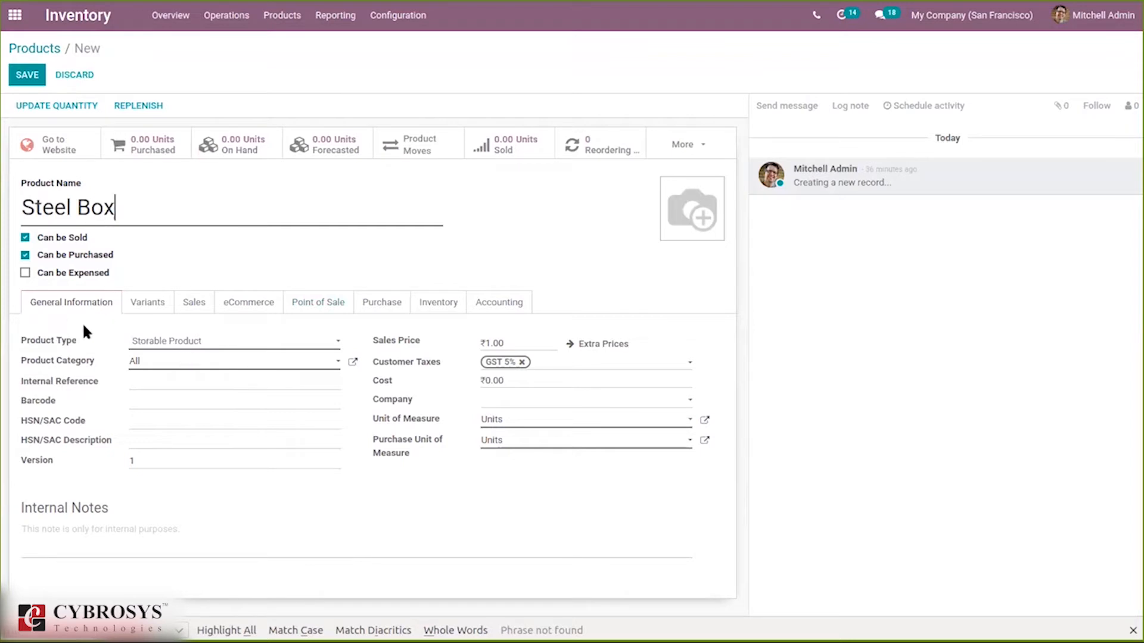
pyautogui.click(233, 341)
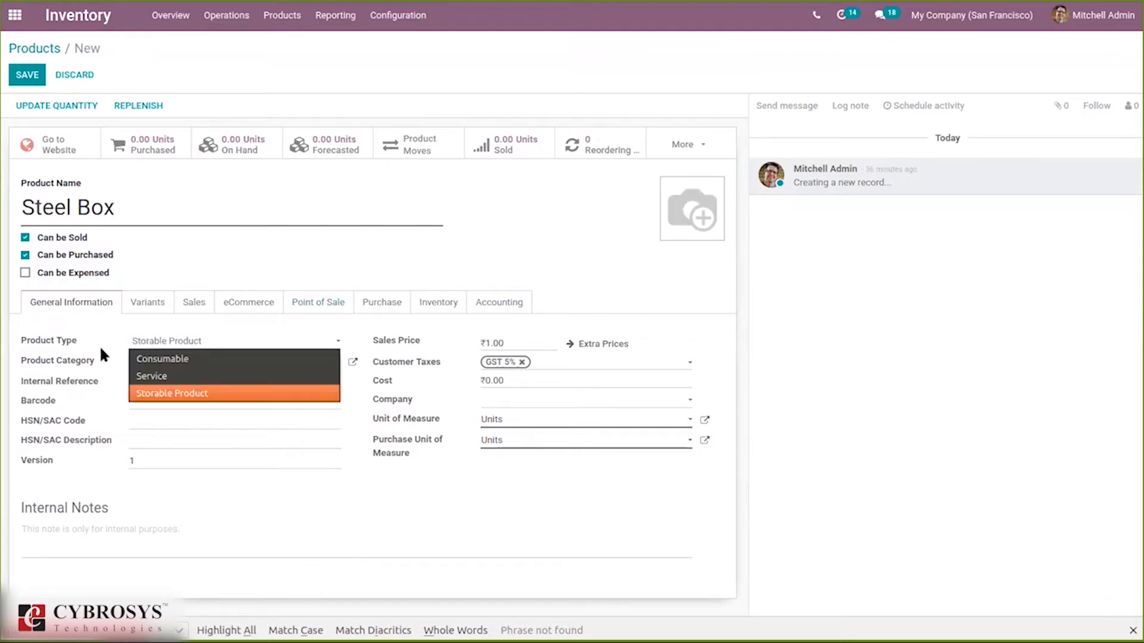
pyautogui.click(171, 393)
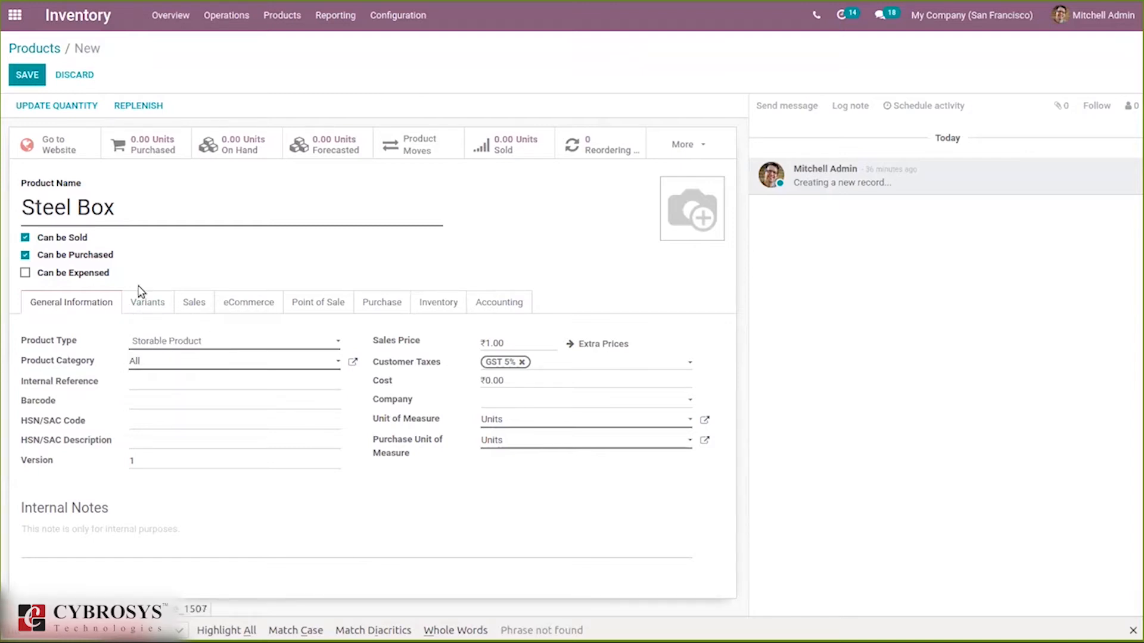
pyautogui.moveTo(108, 287)
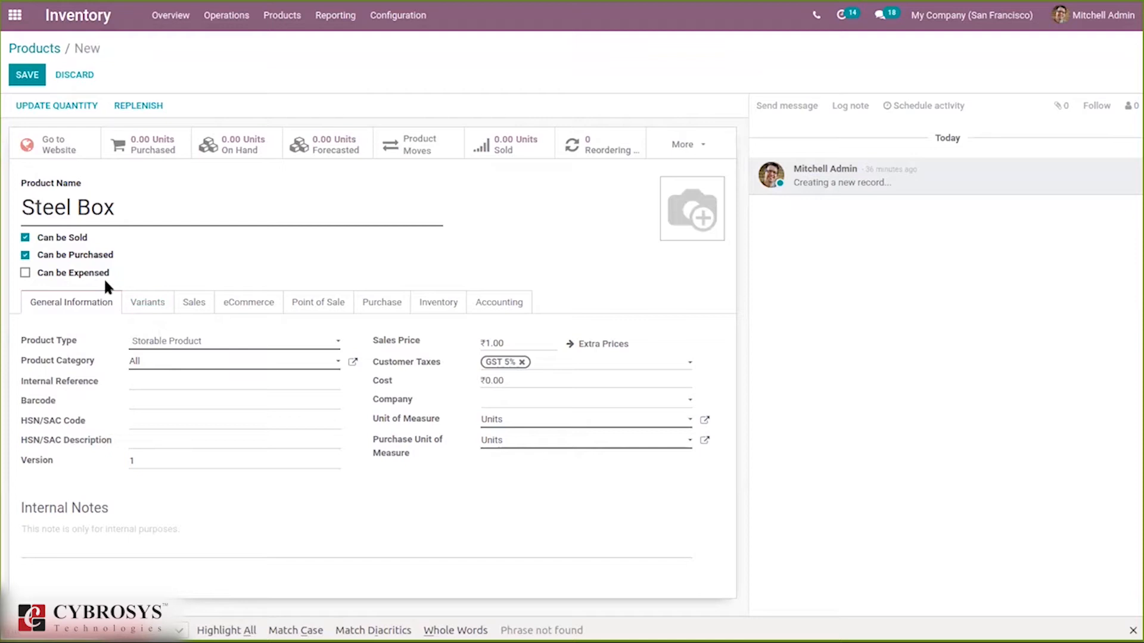
# Step: Mark Steel Box as Available in POS and list its POS category choices without picking one
pyautogui.click(317, 301)
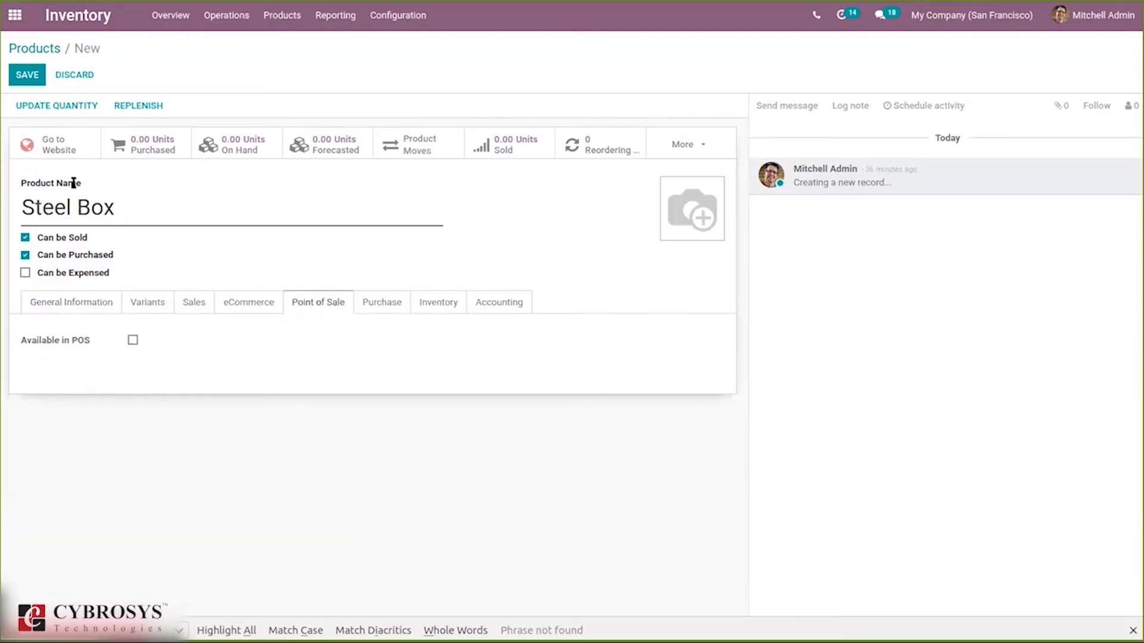
pyautogui.moveTo(135, 336)
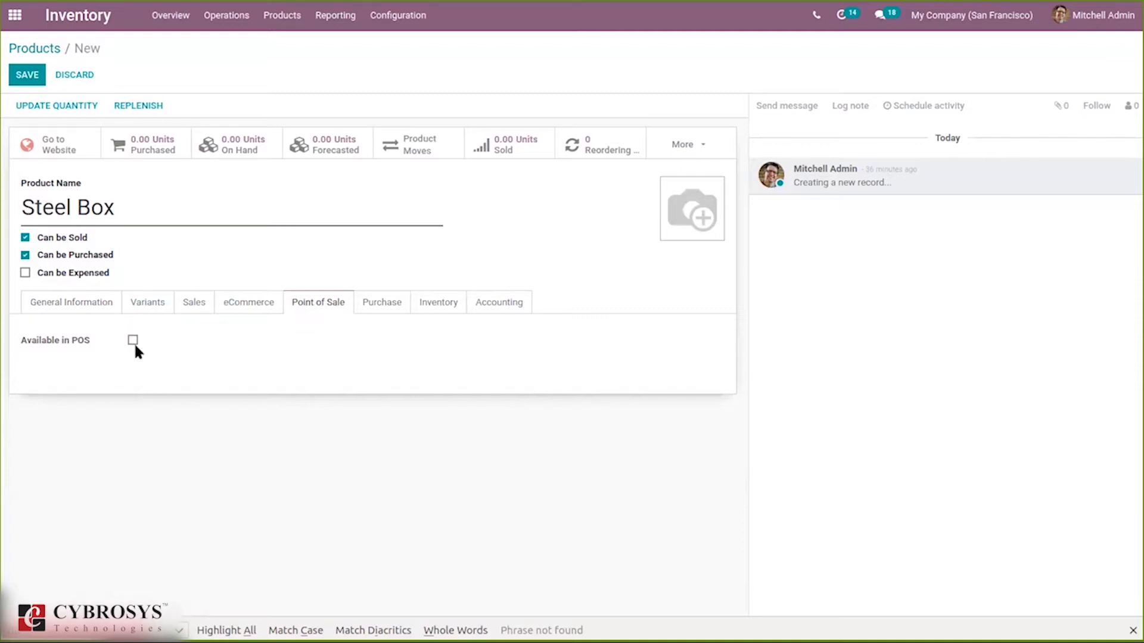
pyautogui.click(132, 340)
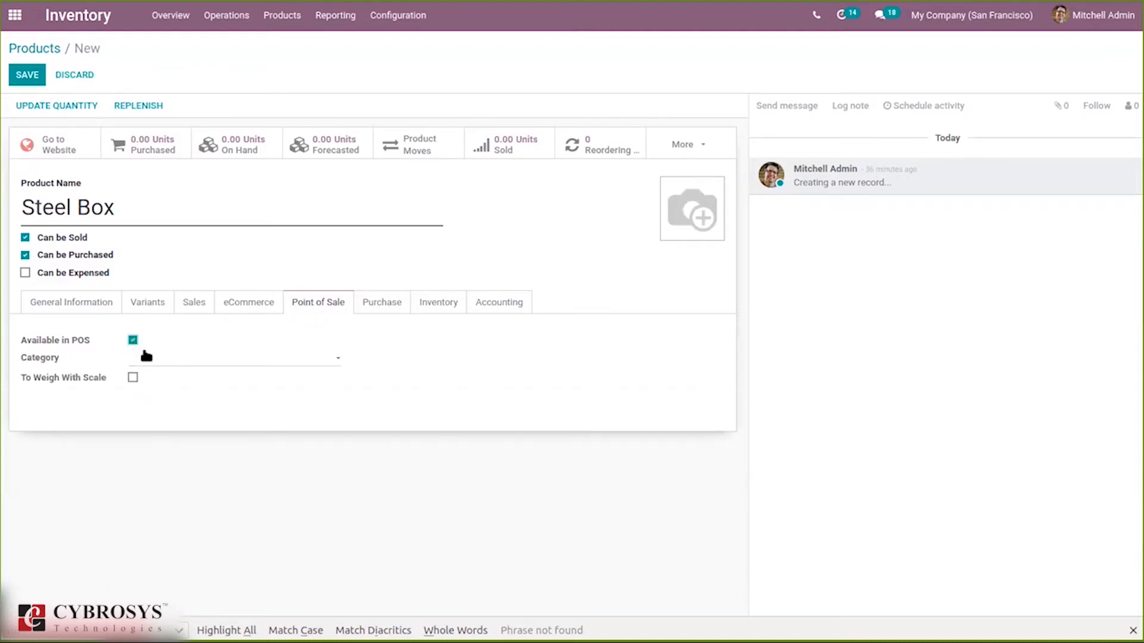
pyautogui.click(233, 358)
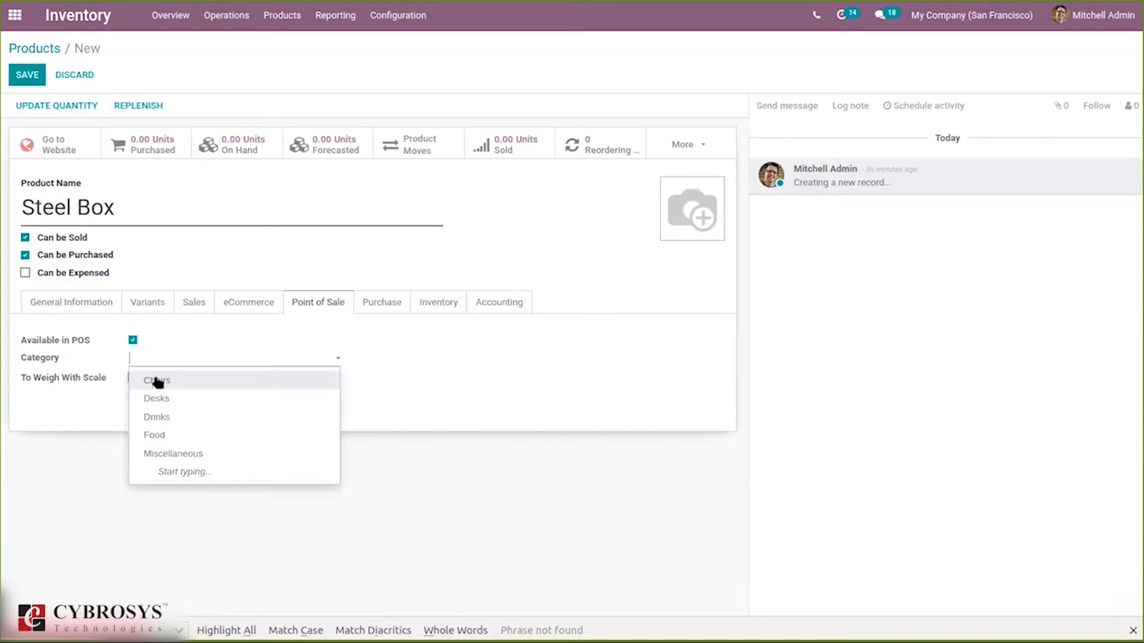
pyautogui.moveTo(193, 442)
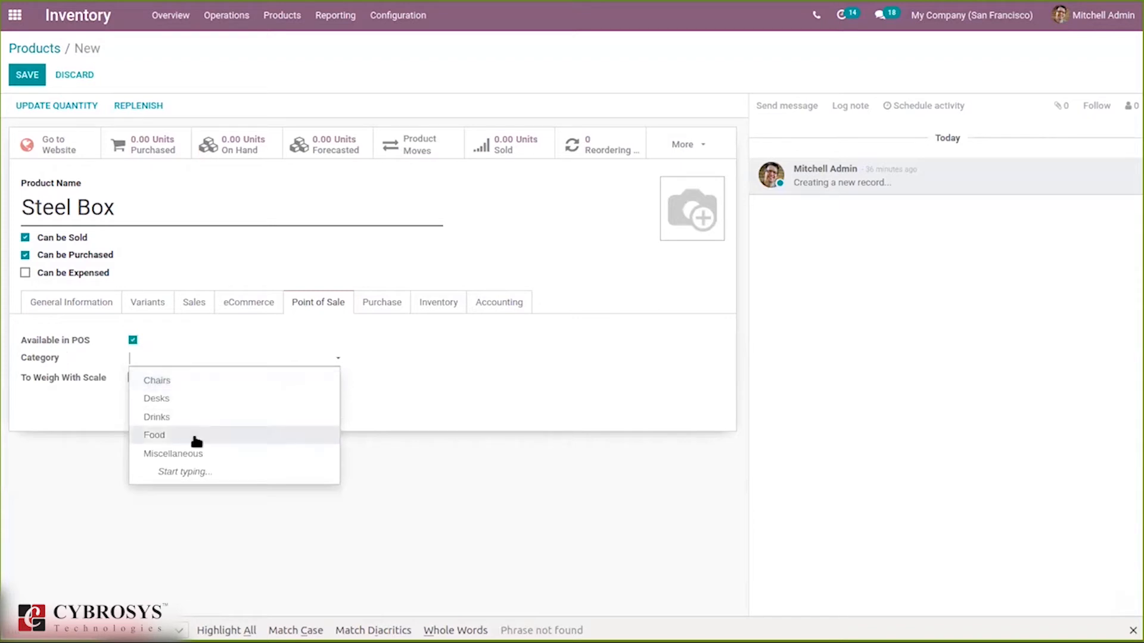
pyautogui.moveTo(170, 397)
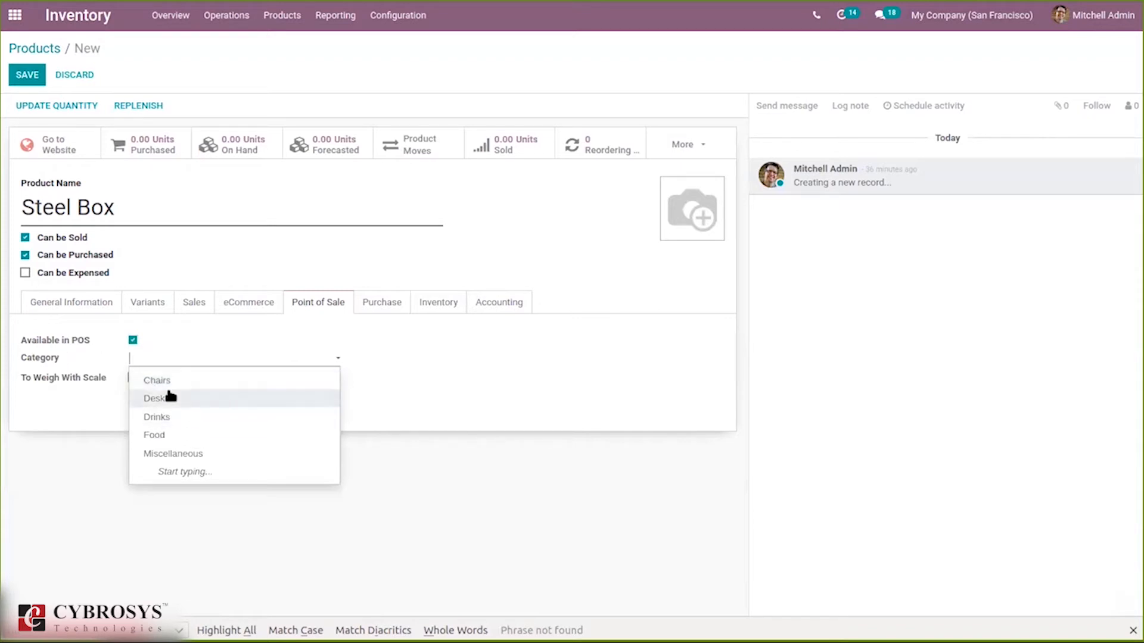
pyautogui.moveTo(181, 355)
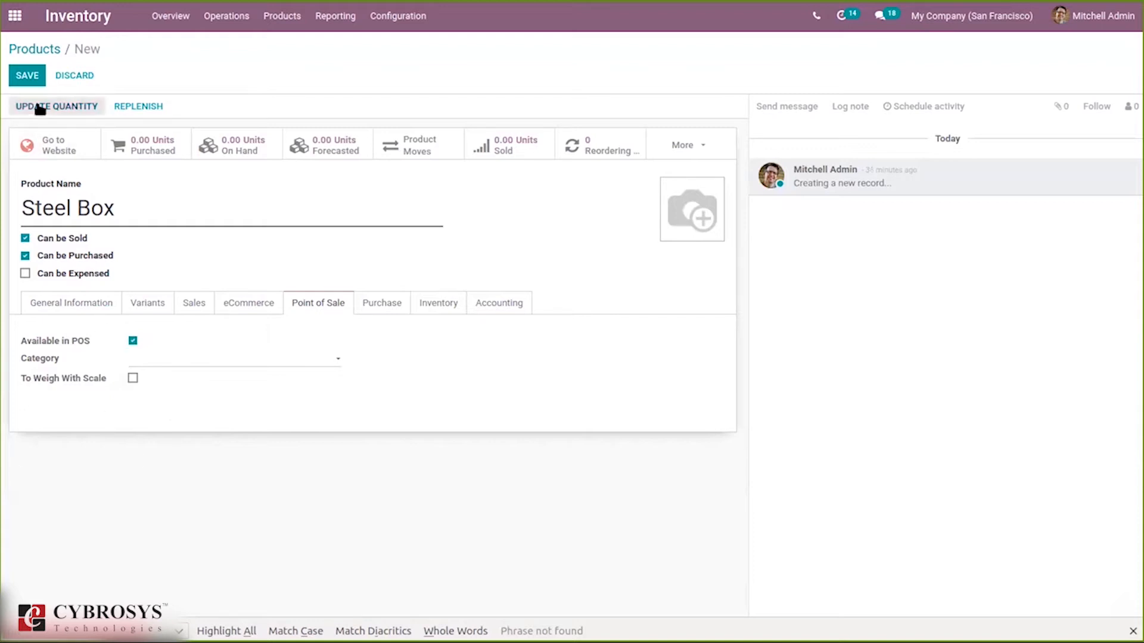
pyautogui.moveTo(64, 297)
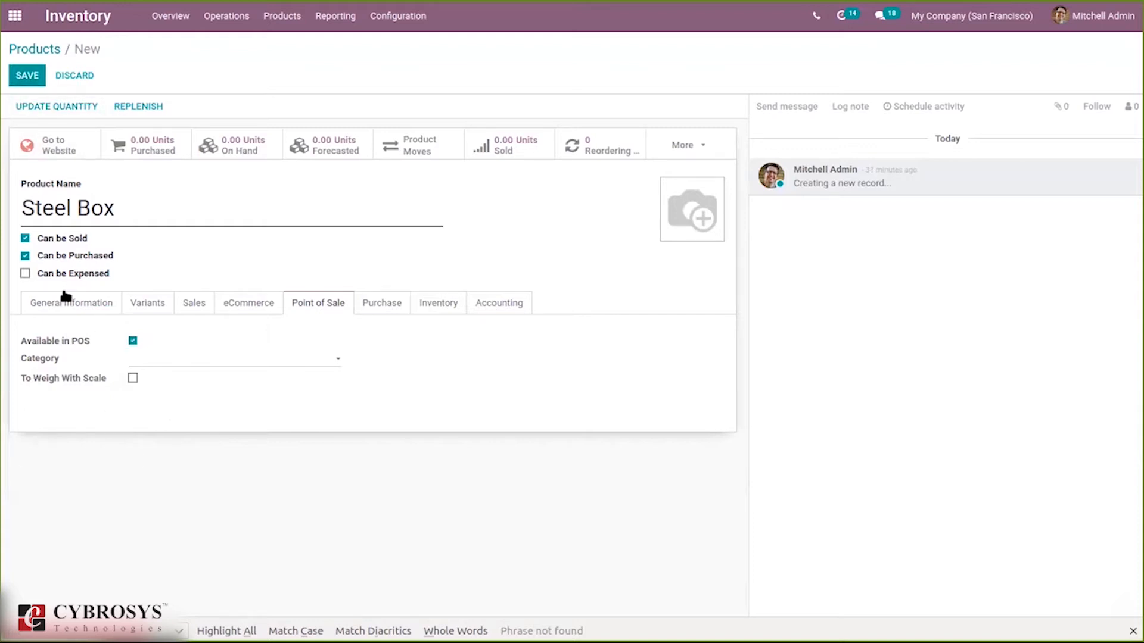
# Step: Enter barcode Box121334 under General Information and save the Steel Box product
pyautogui.click(70, 302)
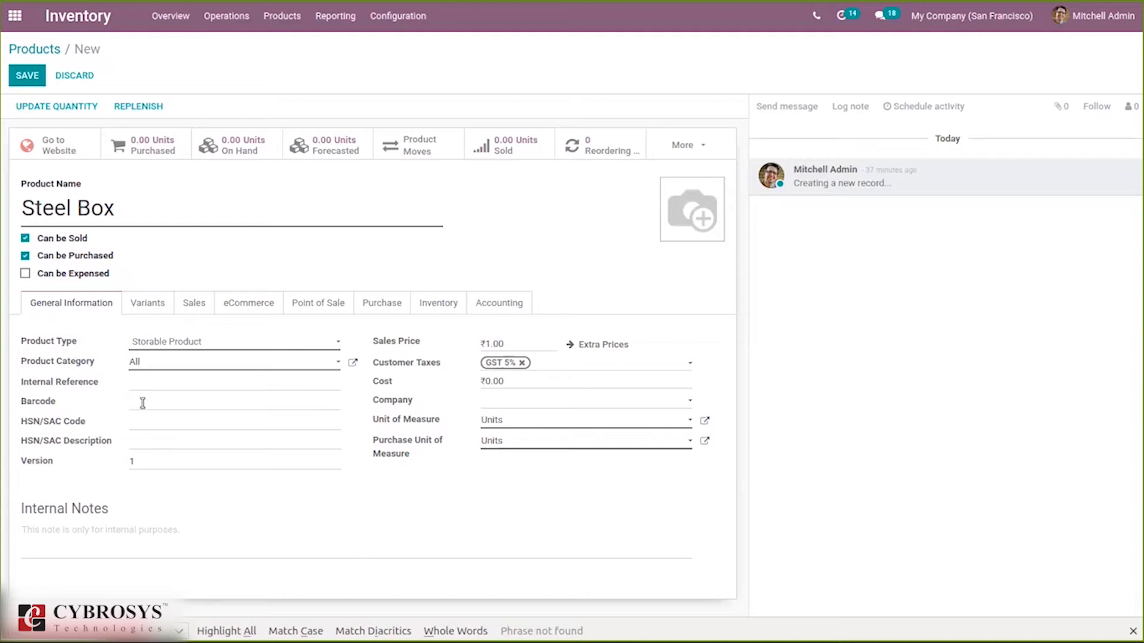
pyautogui.write('Box121334')
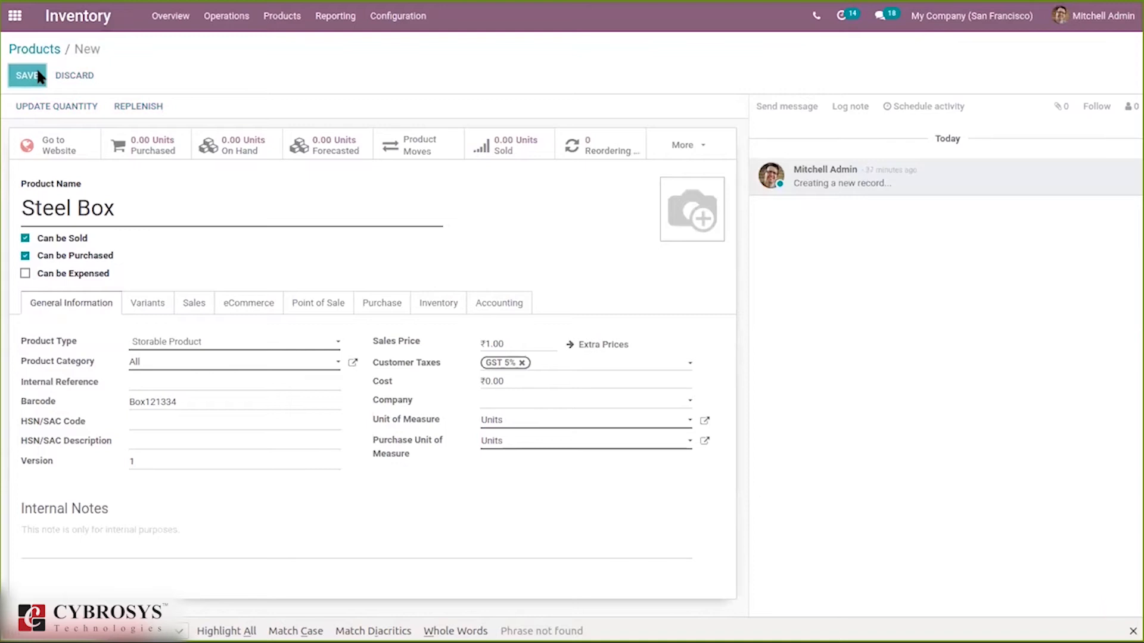
pyautogui.click(28, 75)
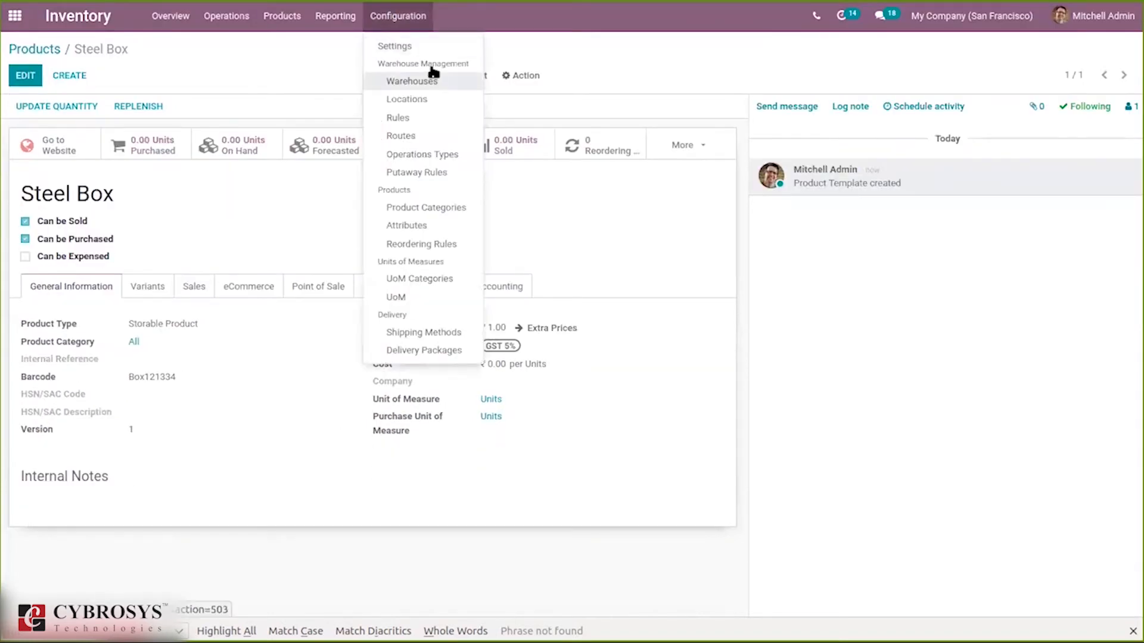
# Step: Filter the Product Barcodes list by 'box' to show Steel Box with barcode Box121334
pyautogui.click(427, 51)
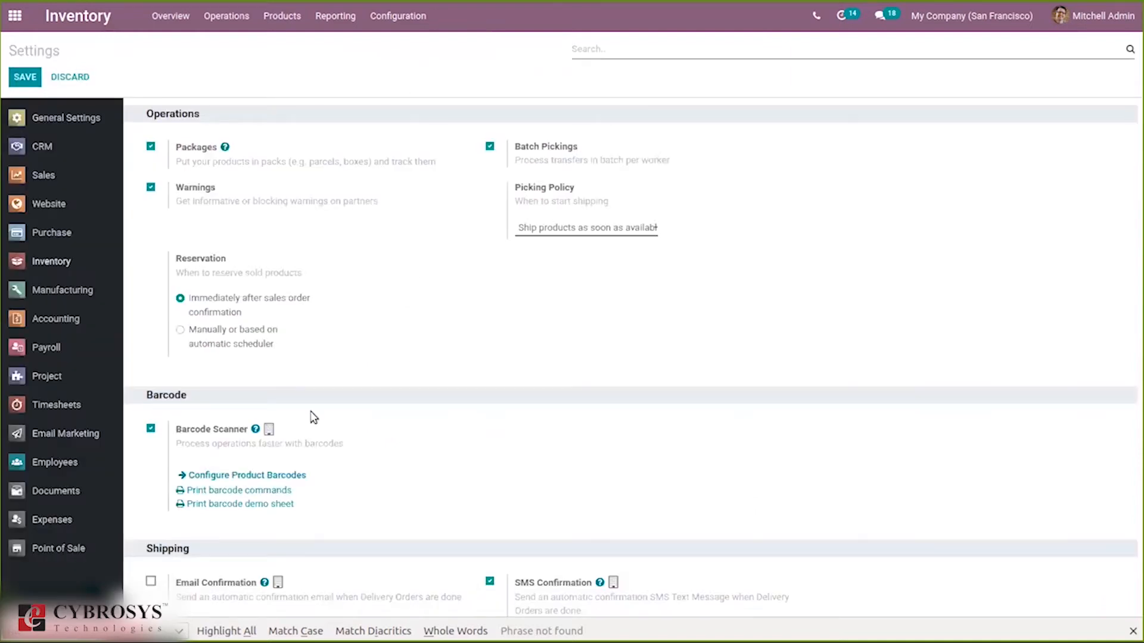
pyautogui.click(247, 476)
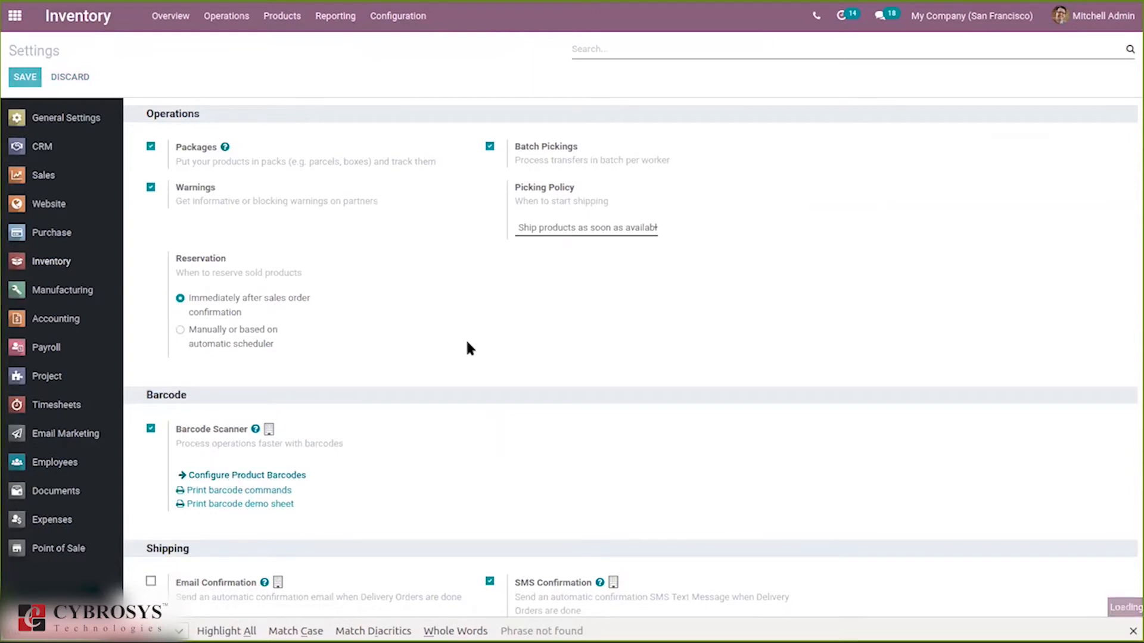
pyautogui.click(246, 476)
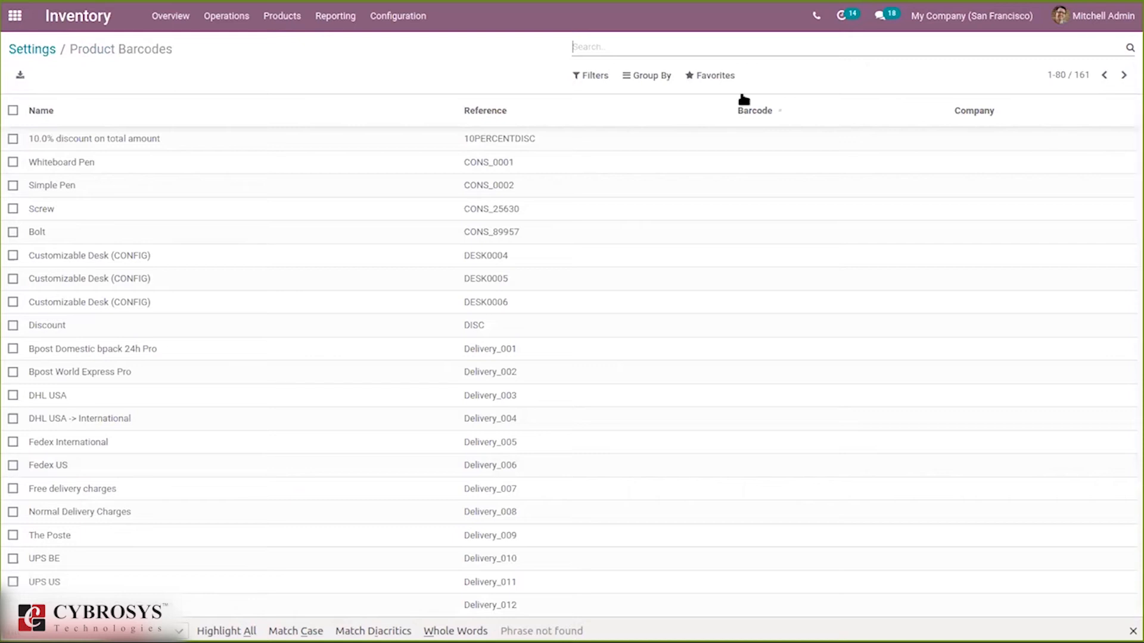
pyautogui.write('box')
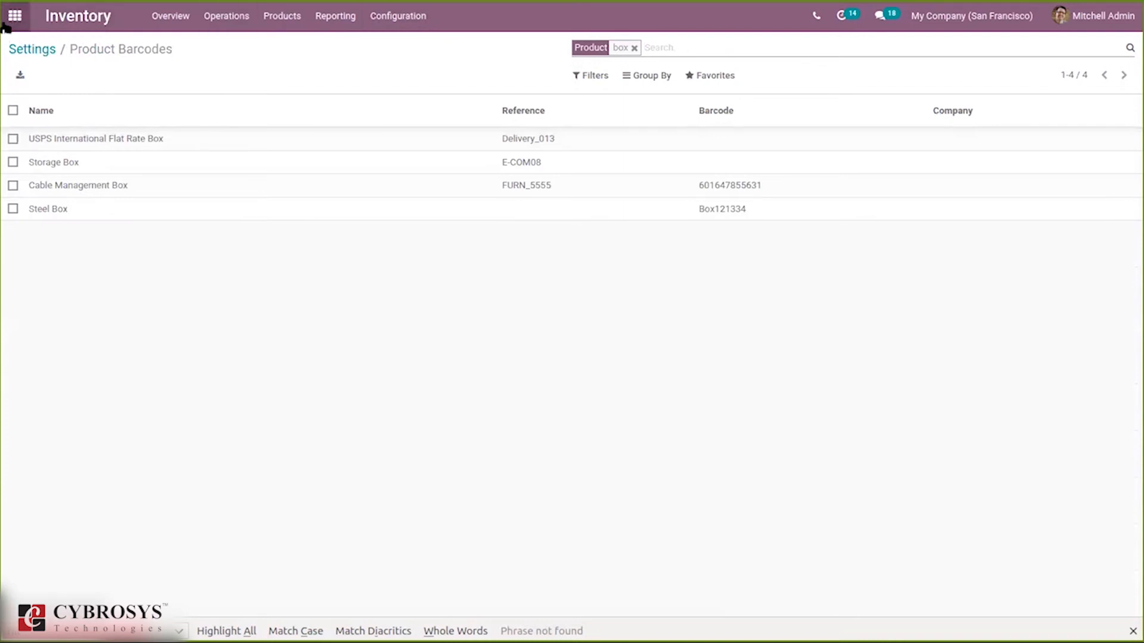
# Step: Reach the Shop point of sale's settings and scroll to the Barcodes section
pyautogui.click(14, 16)
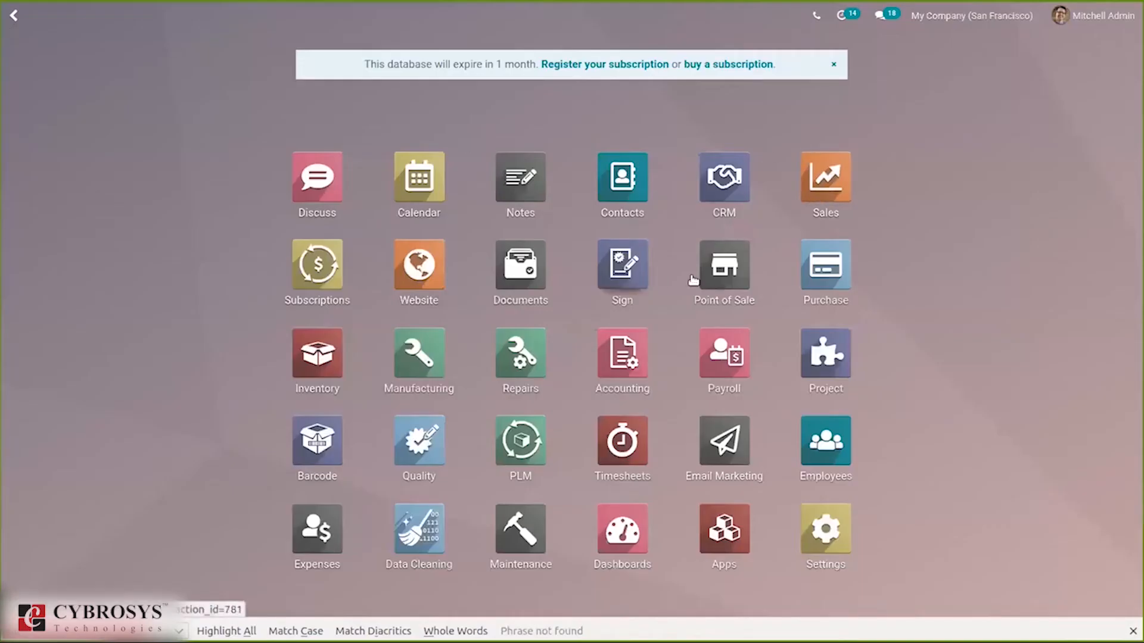
pyautogui.click(724, 263)
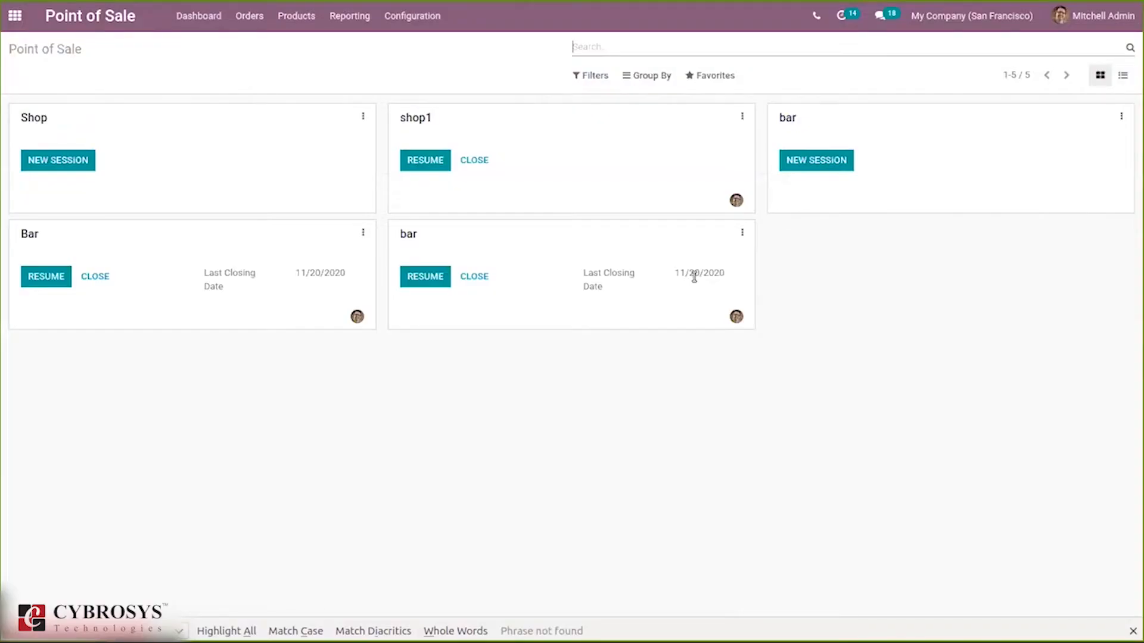
pyautogui.moveTo(120, 246)
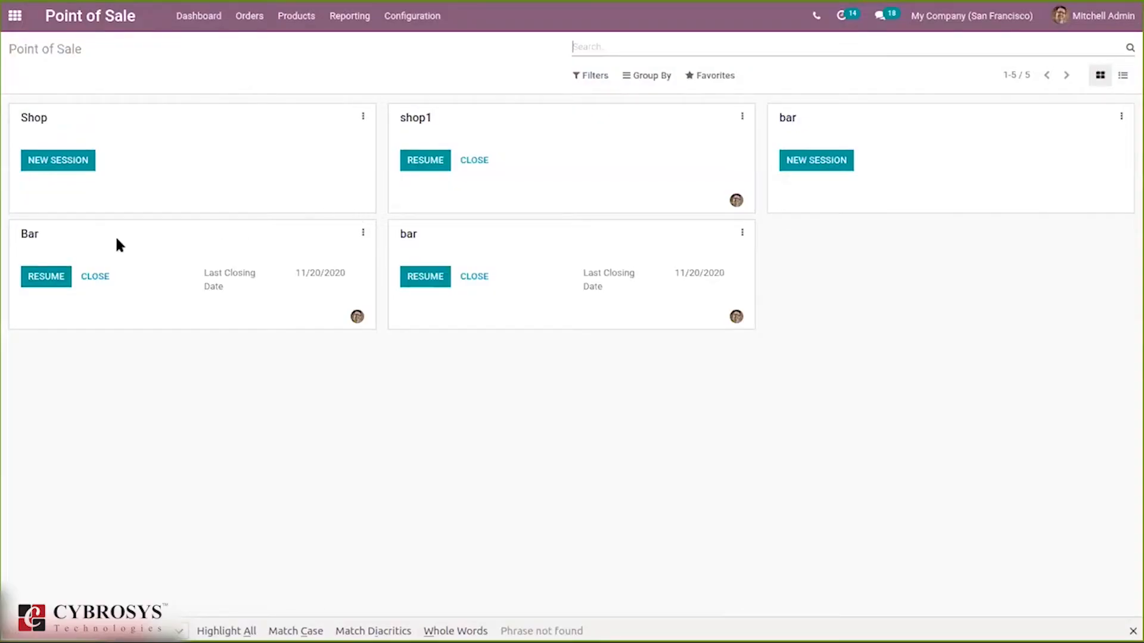
pyautogui.moveTo(90, 118)
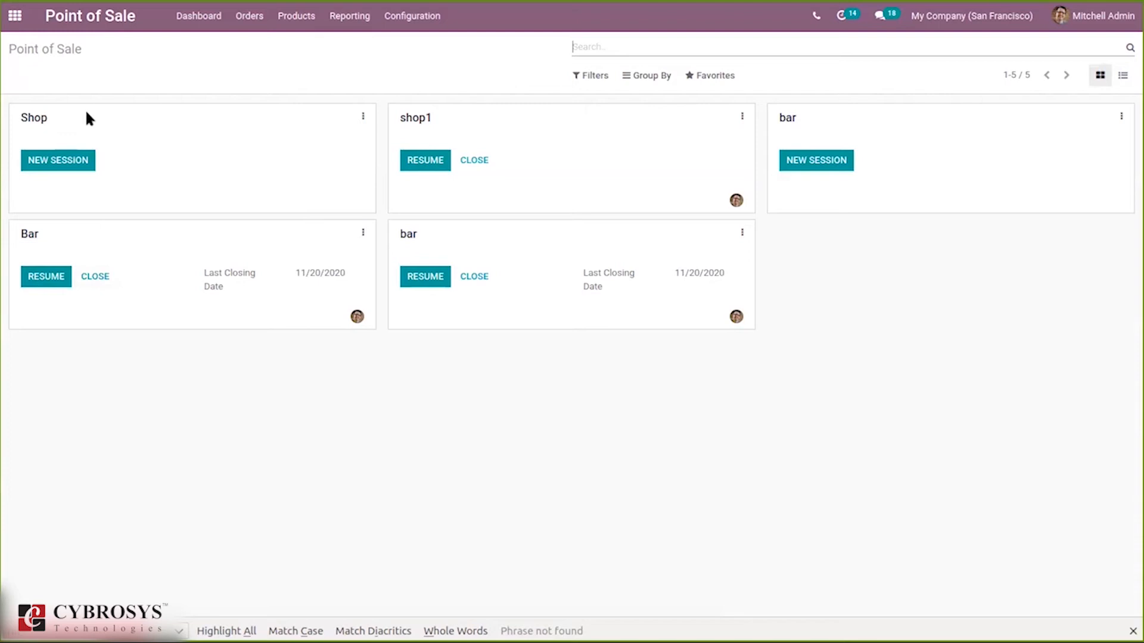
pyautogui.moveTo(399, 95)
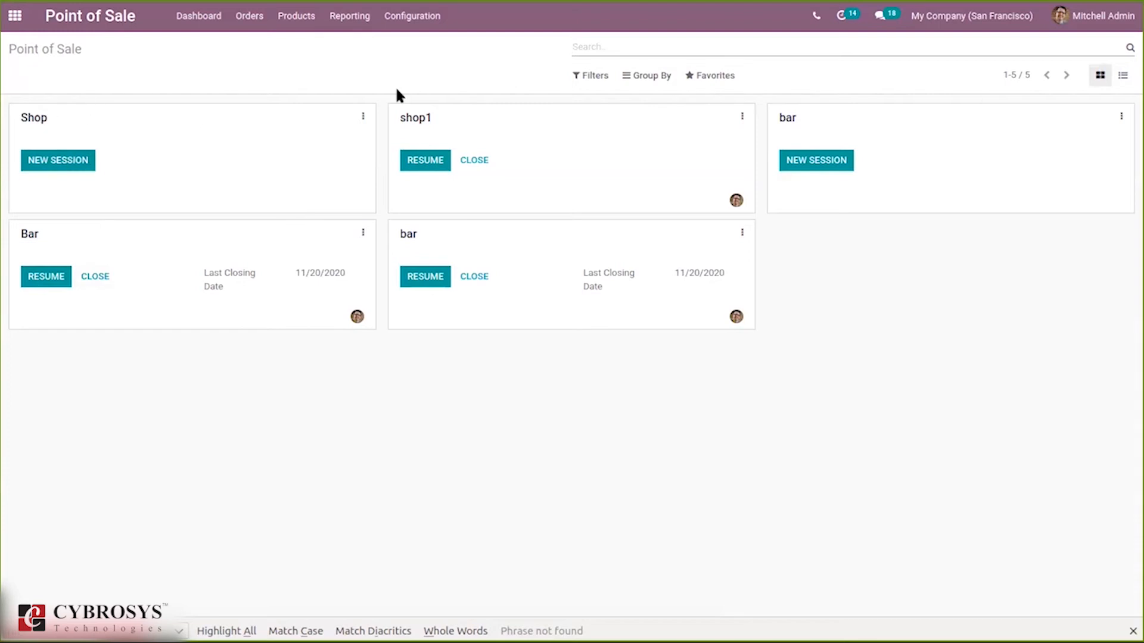
pyautogui.moveTo(360, 116)
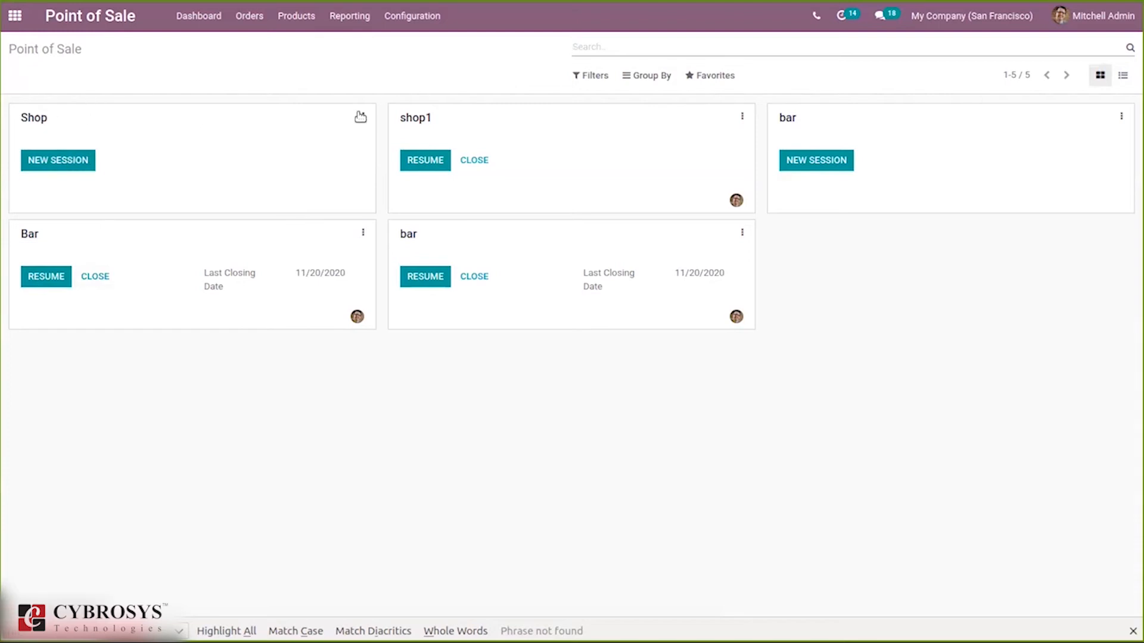
pyautogui.click(360, 117)
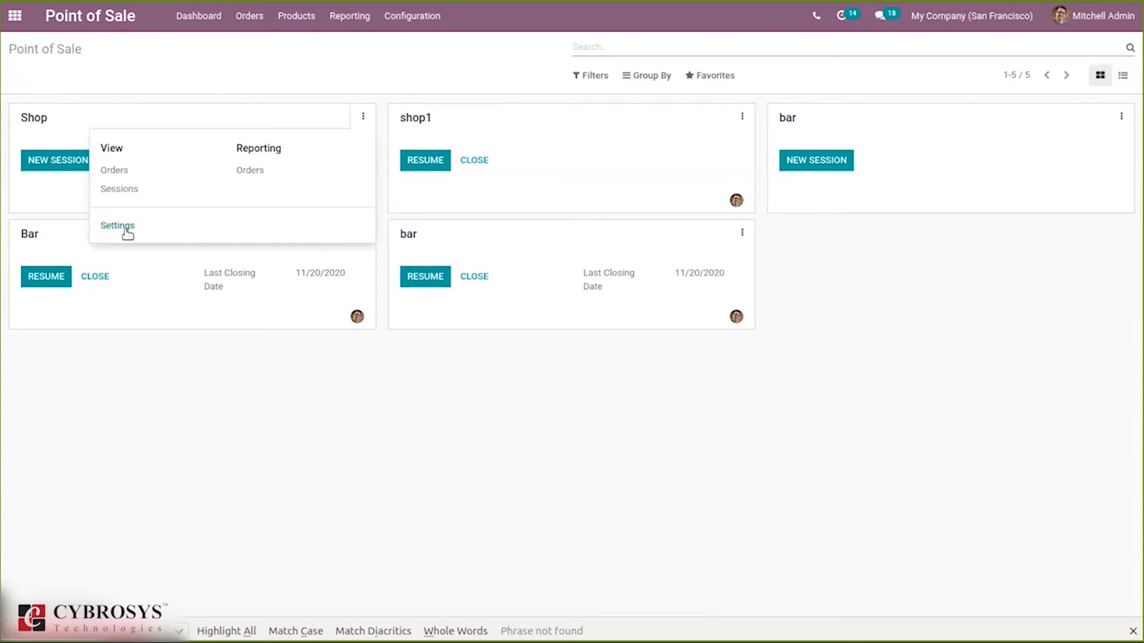
pyautogui.click(117, 225)
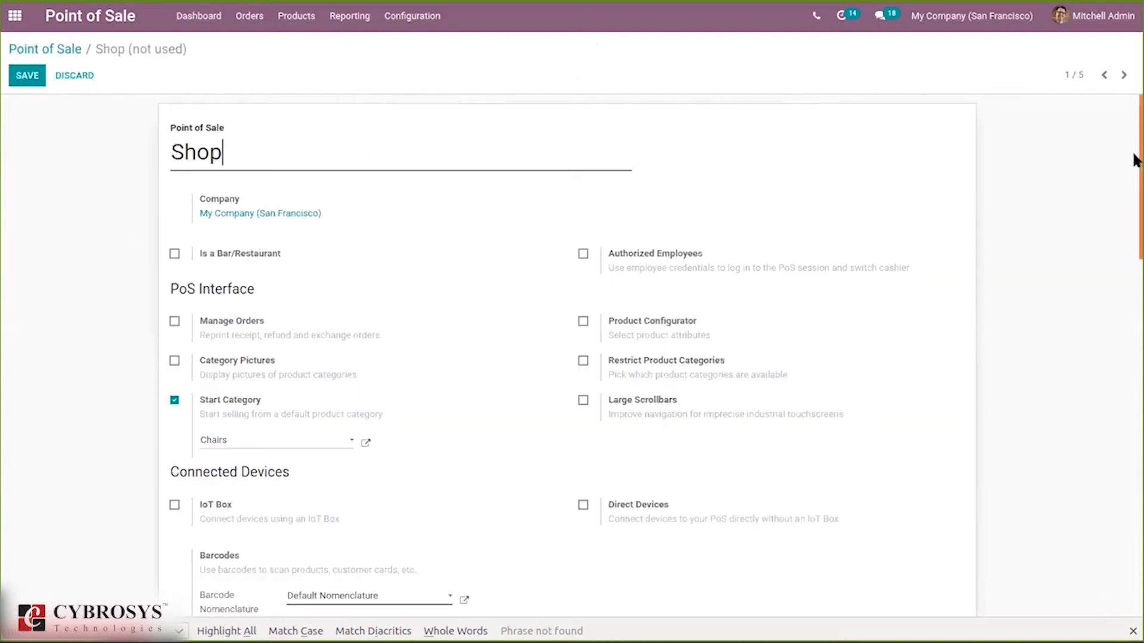
pyautogui.scroll(-3)
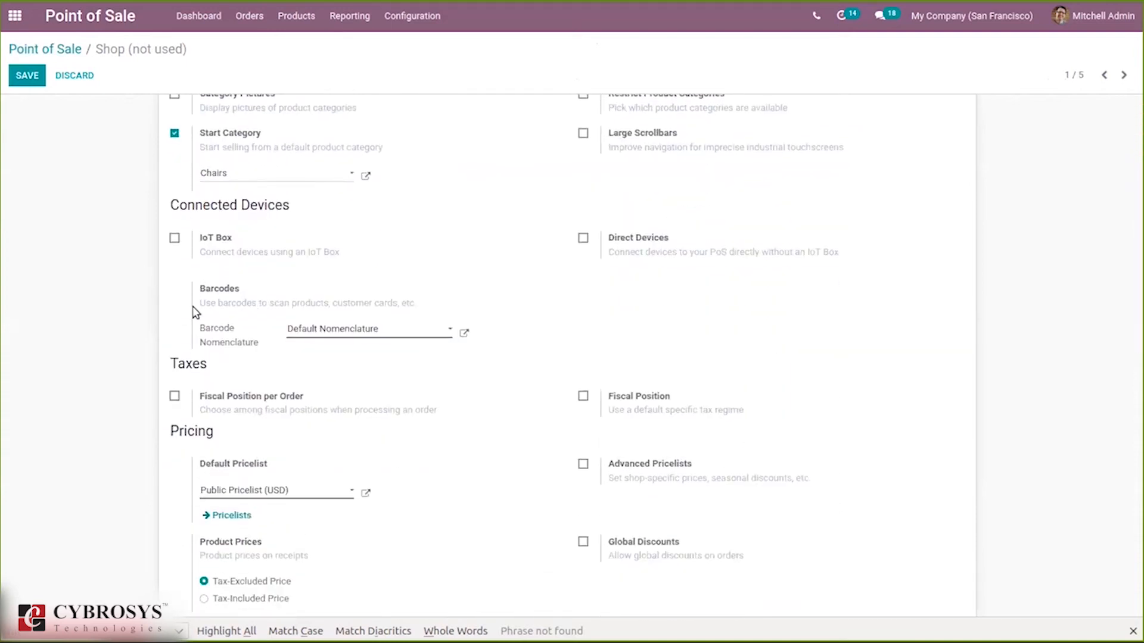
pyautogui.moveTo(188, 310)
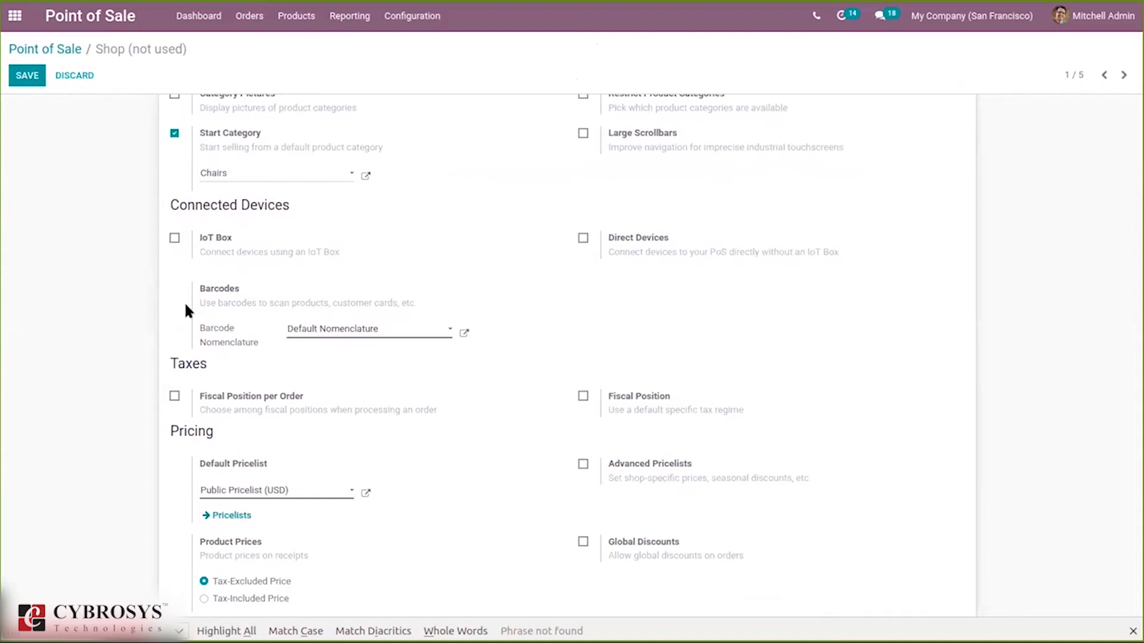
pyautogui.moveTo(210, 314)
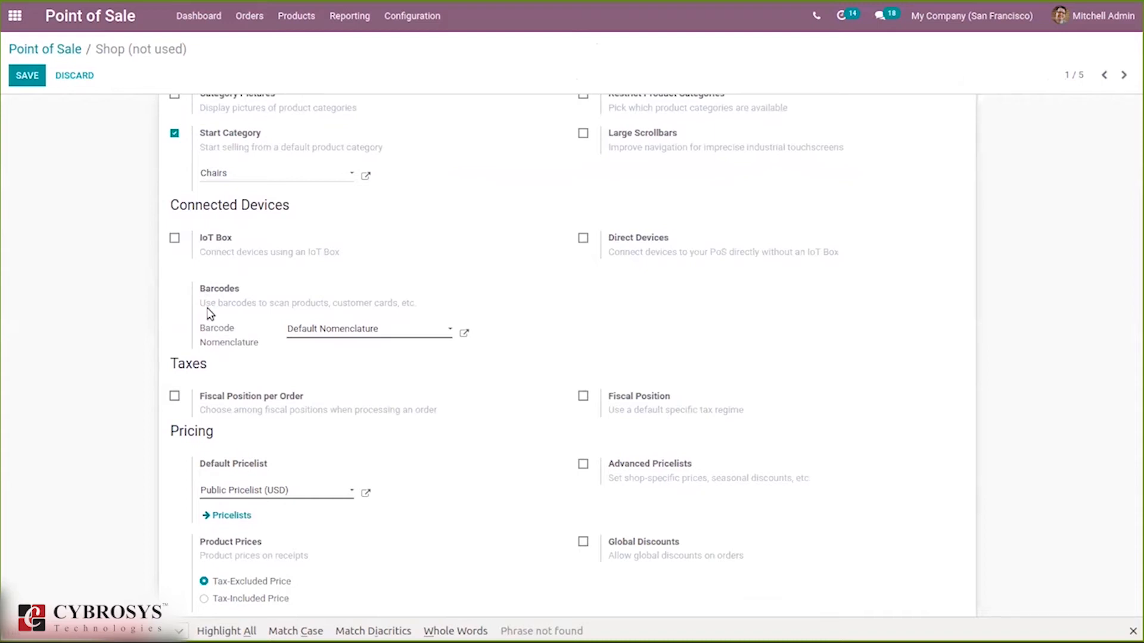
pyautogui.moveTo(361, 304)
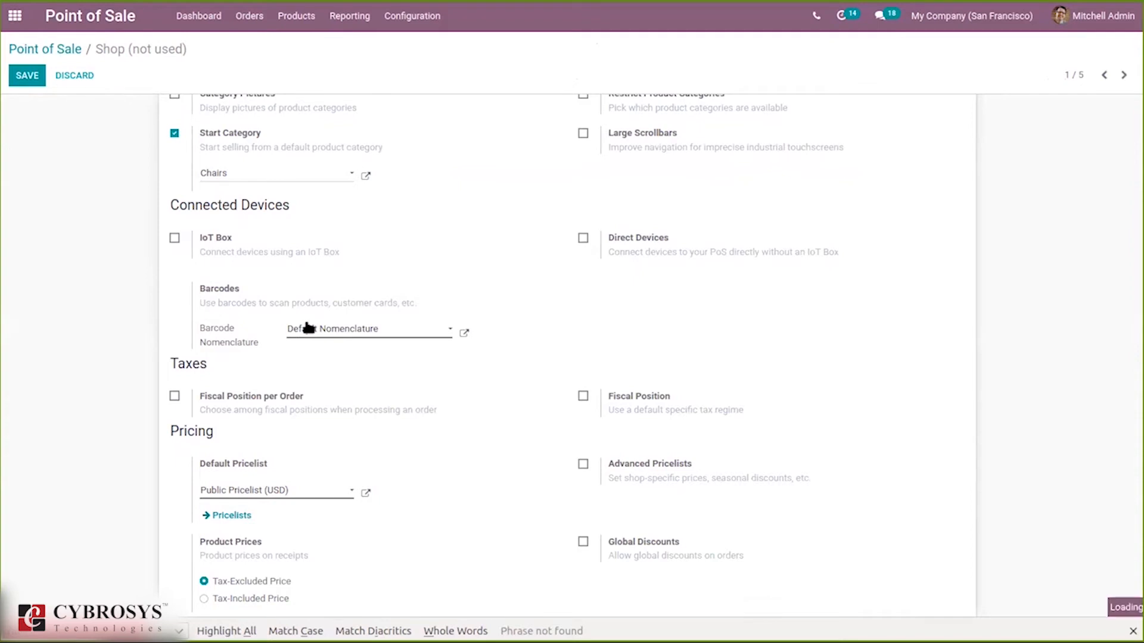
# Step: Keep Default Nomenclature as barcode nomenclature and view its rules record
pyautogui.click(368, 328)
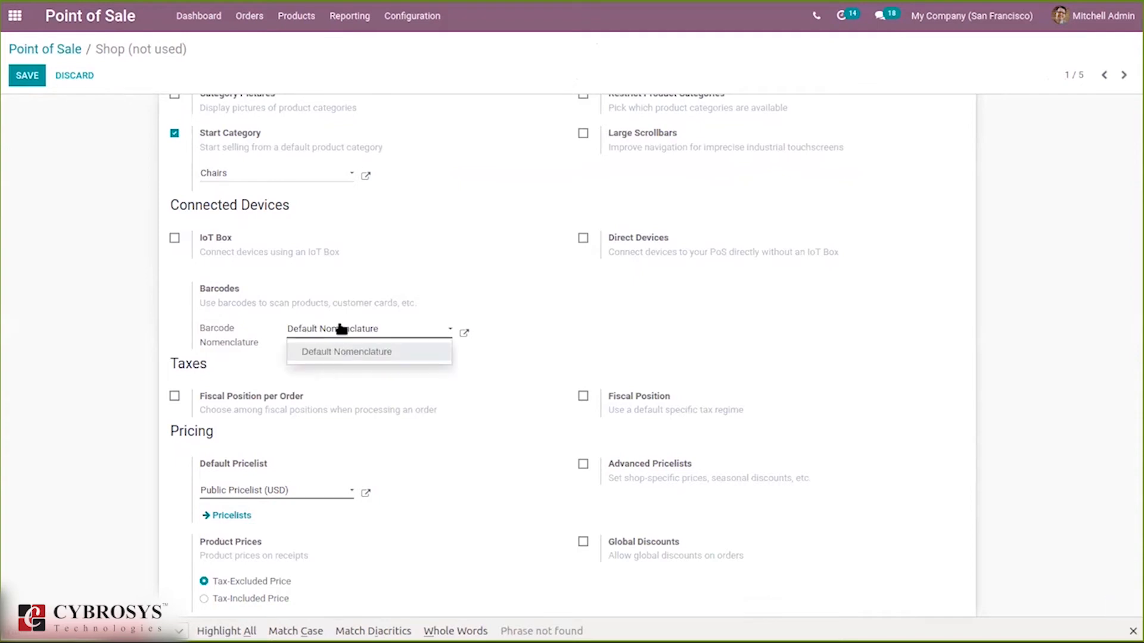
pyautogui.click(346, 352)
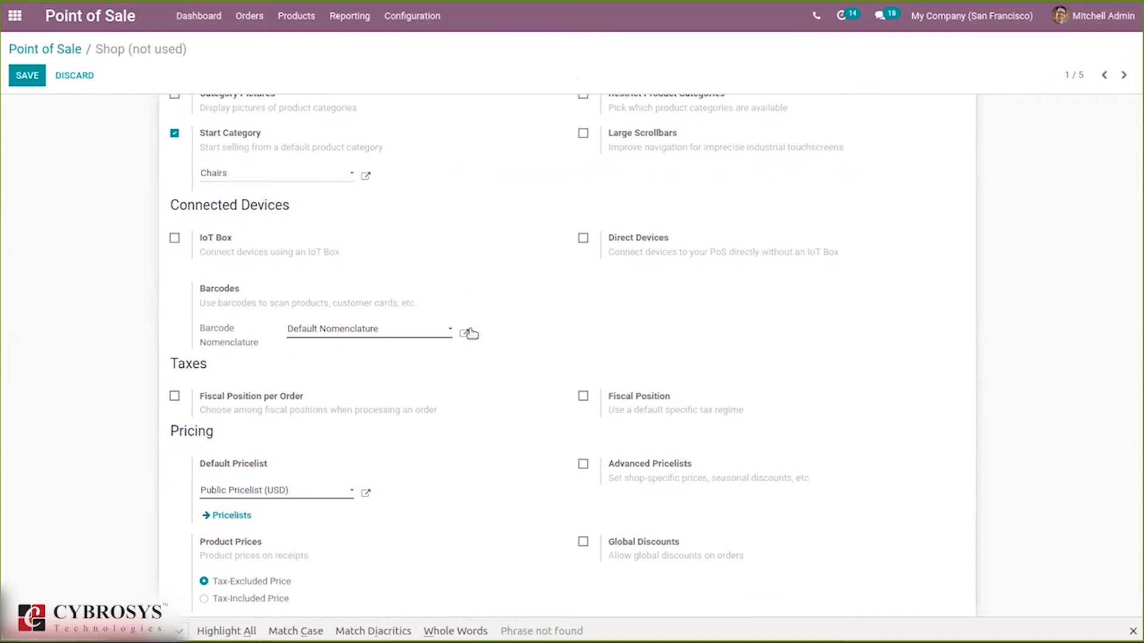
pyautogui.click(467, 334)
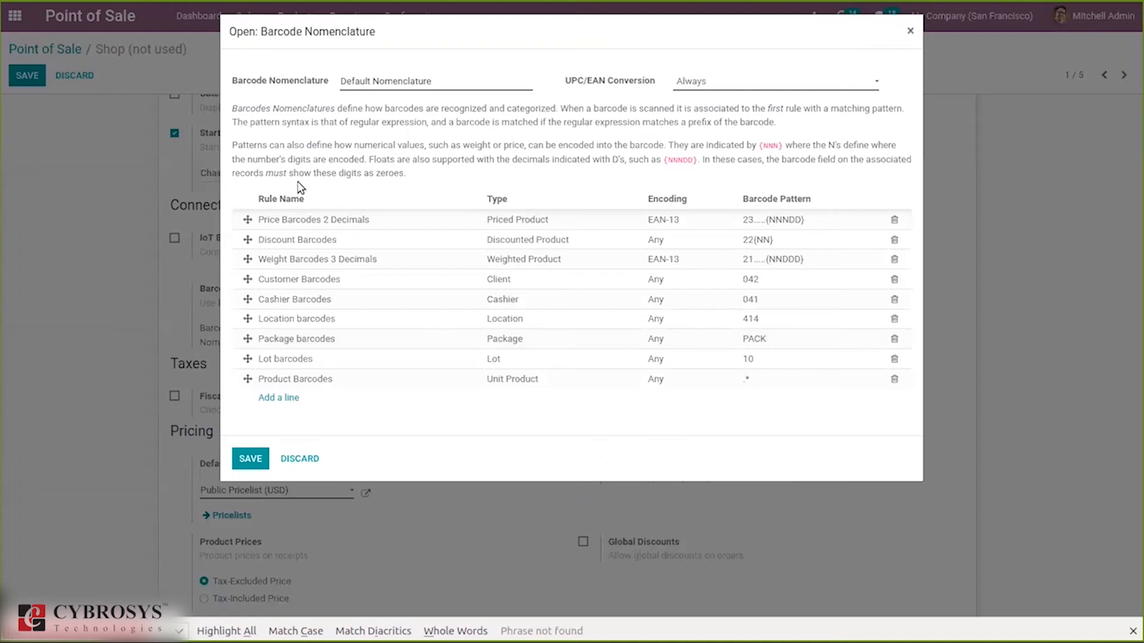
pyautogui.moveTo(511, 362)
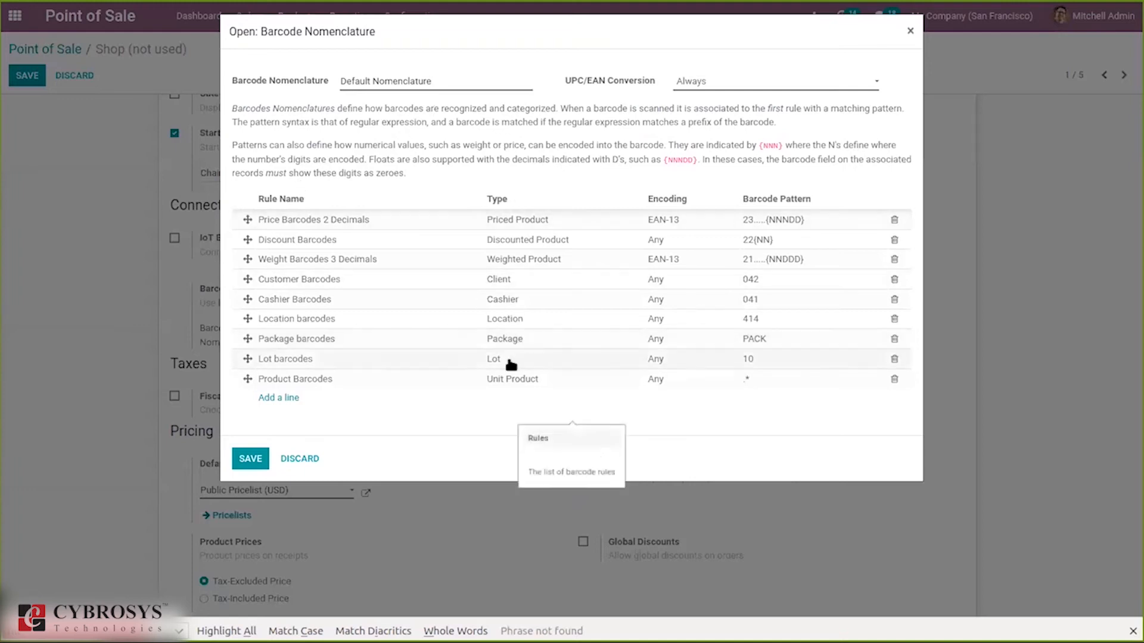
pyautogui.moveTo(489, 336)
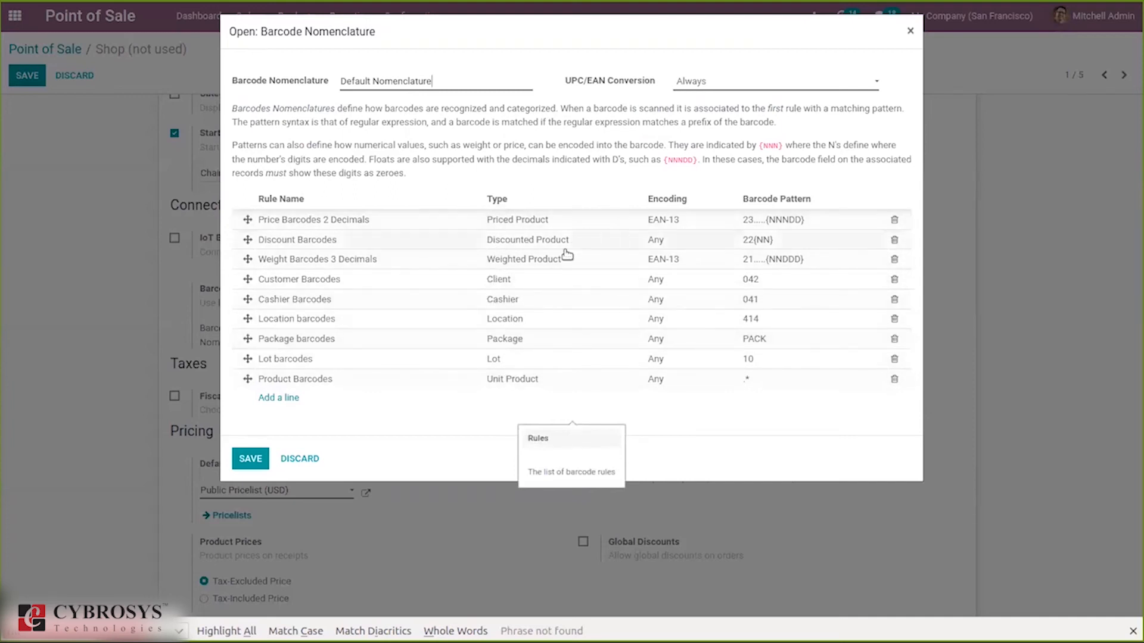
pyautogui.moveTo(534, 347)
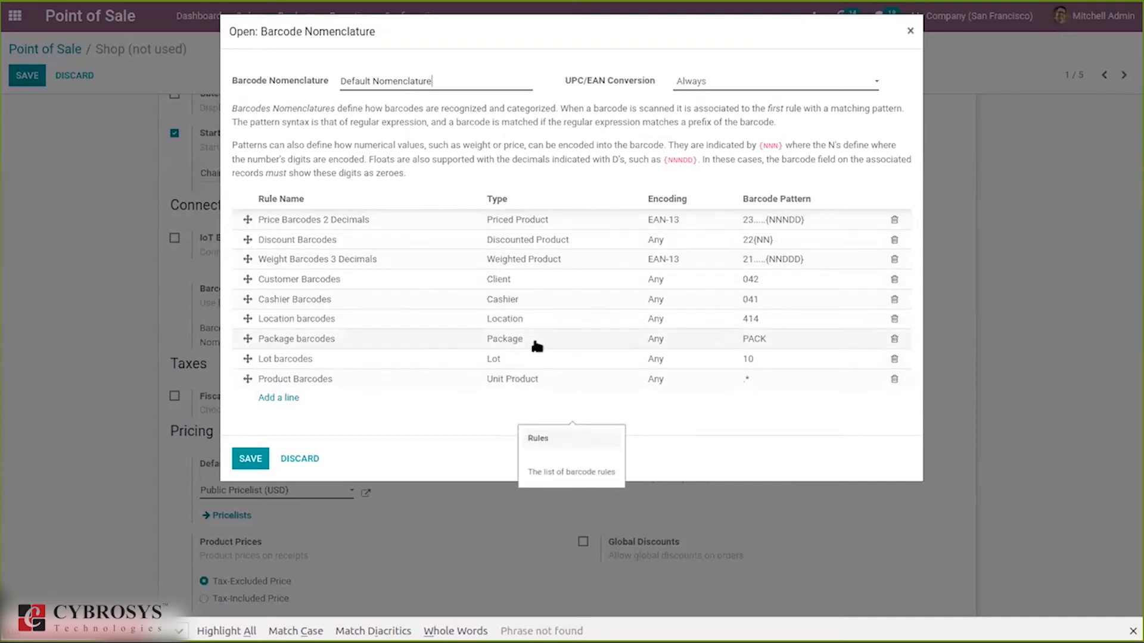
pyautogui.moveTo(738, 200)
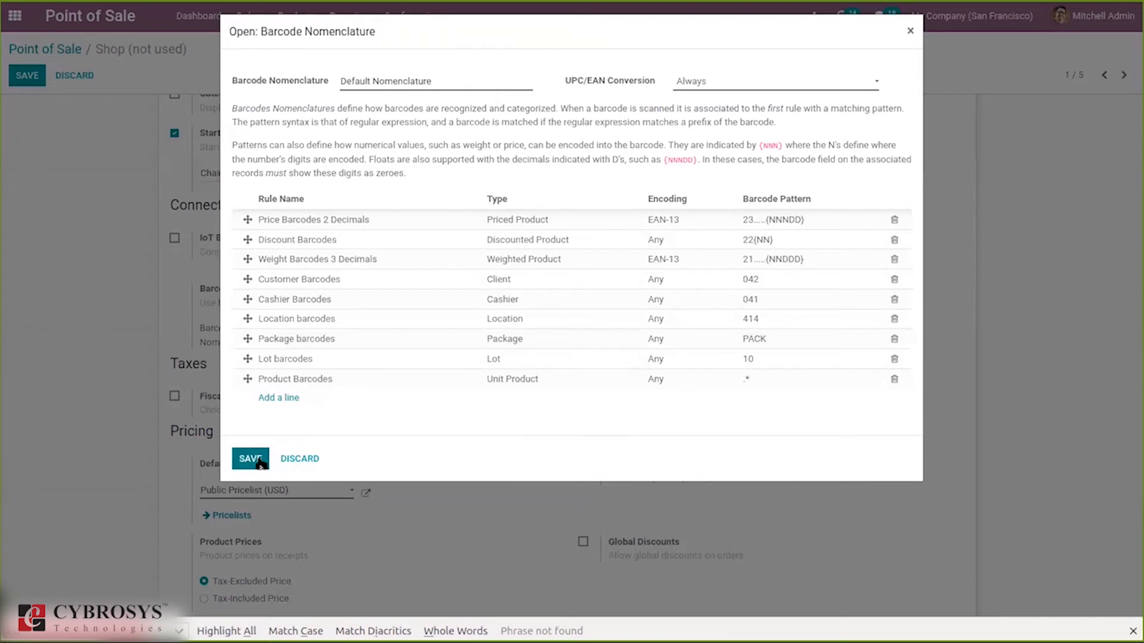
# Step: Close the nomenclature rules, review the Barcodes settings and return to the Point of Sale overview
pyautogui.click(249, 458)
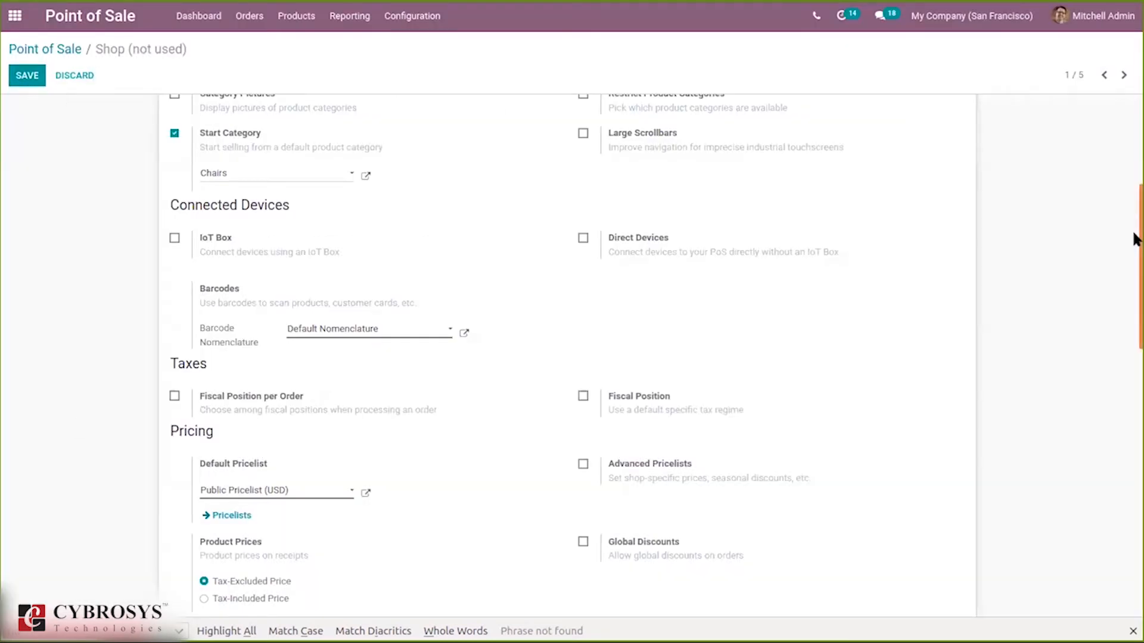
pyautogui.scroll(-3)
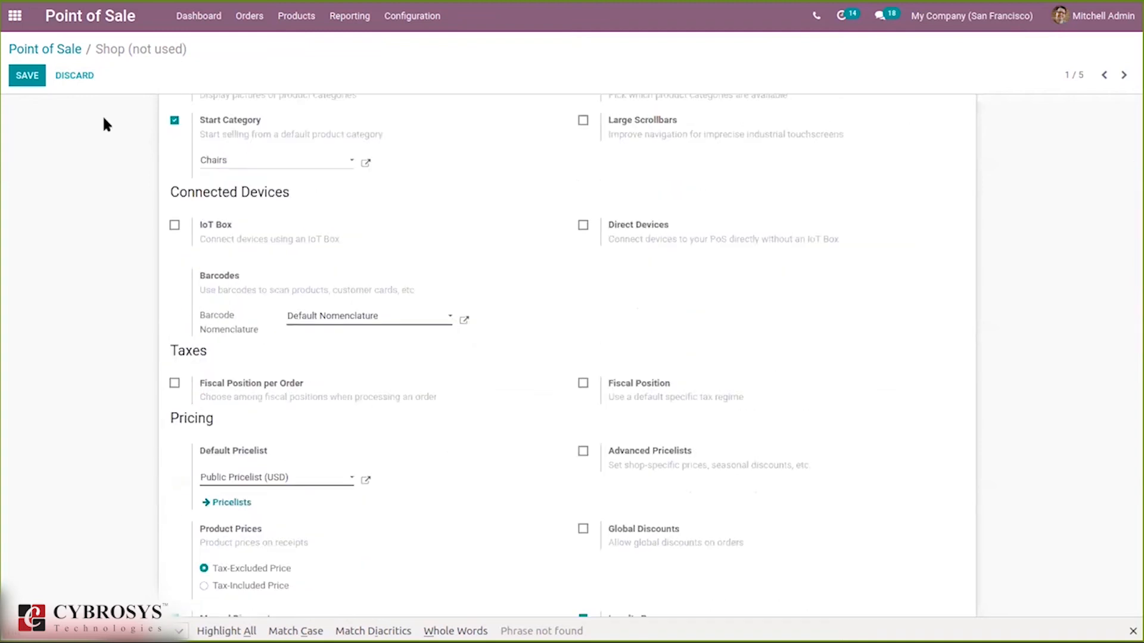
pyautogui.moveTo(243, 281)
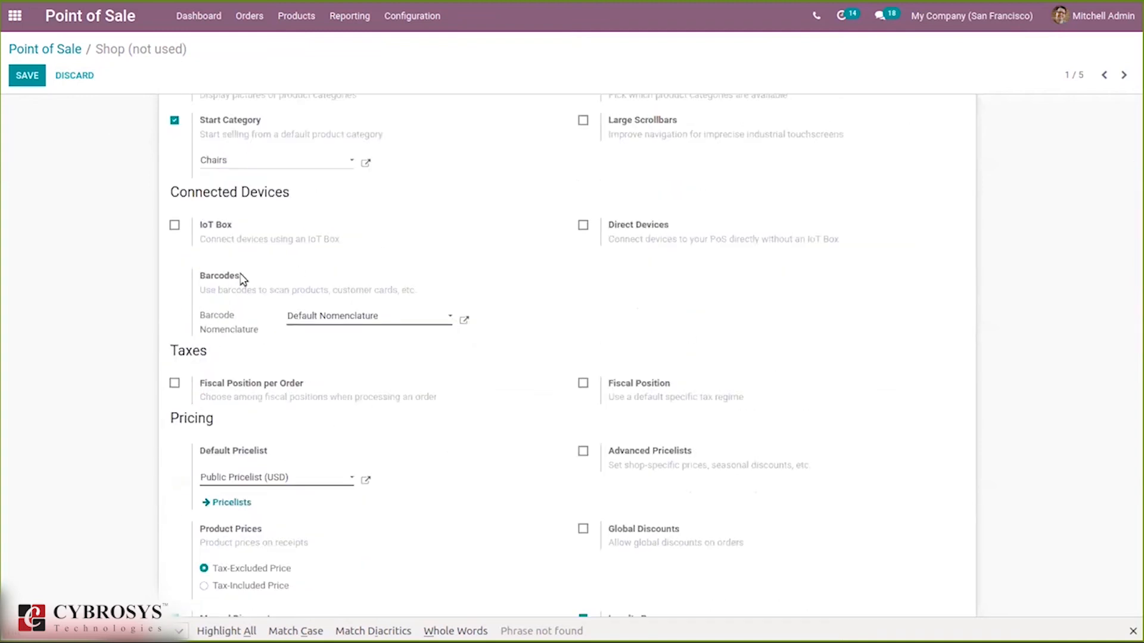
pyautogui.scroll(-3)
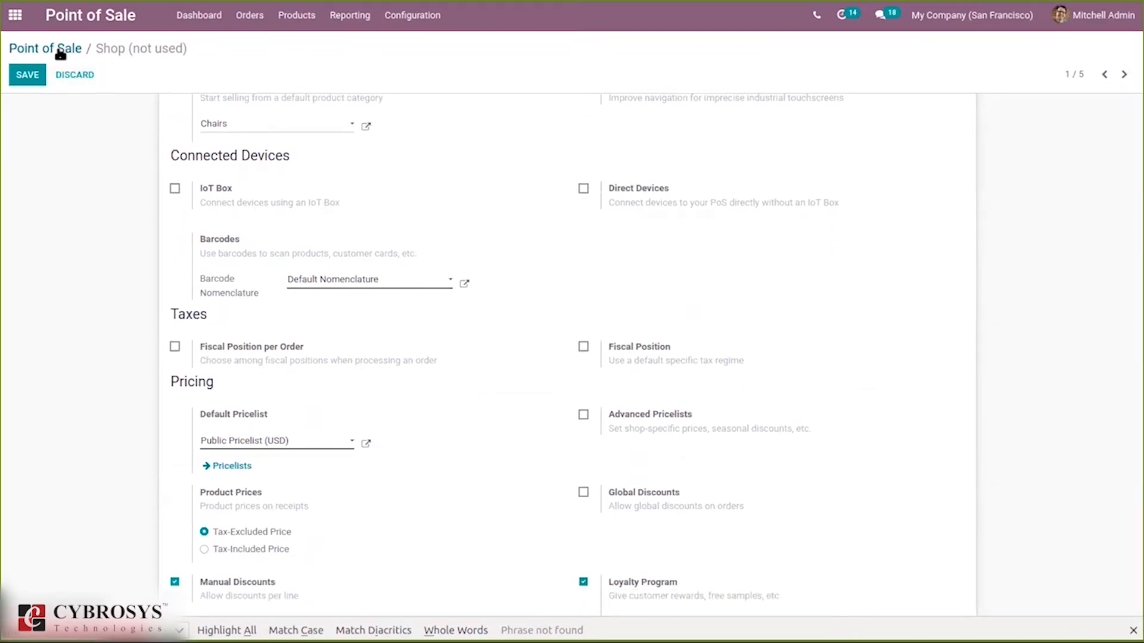
pyautogui.click(45, 48)
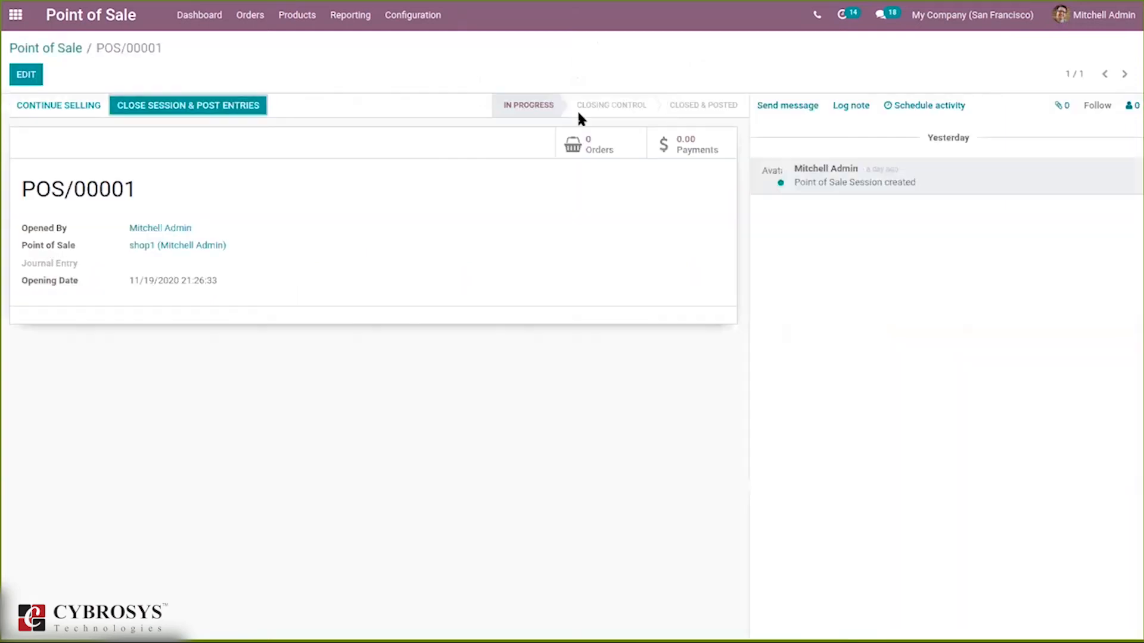
# Step: Close session POS/00001 posting its entries, then show the shop1 card's options
pyautogui.click(1096, 104)
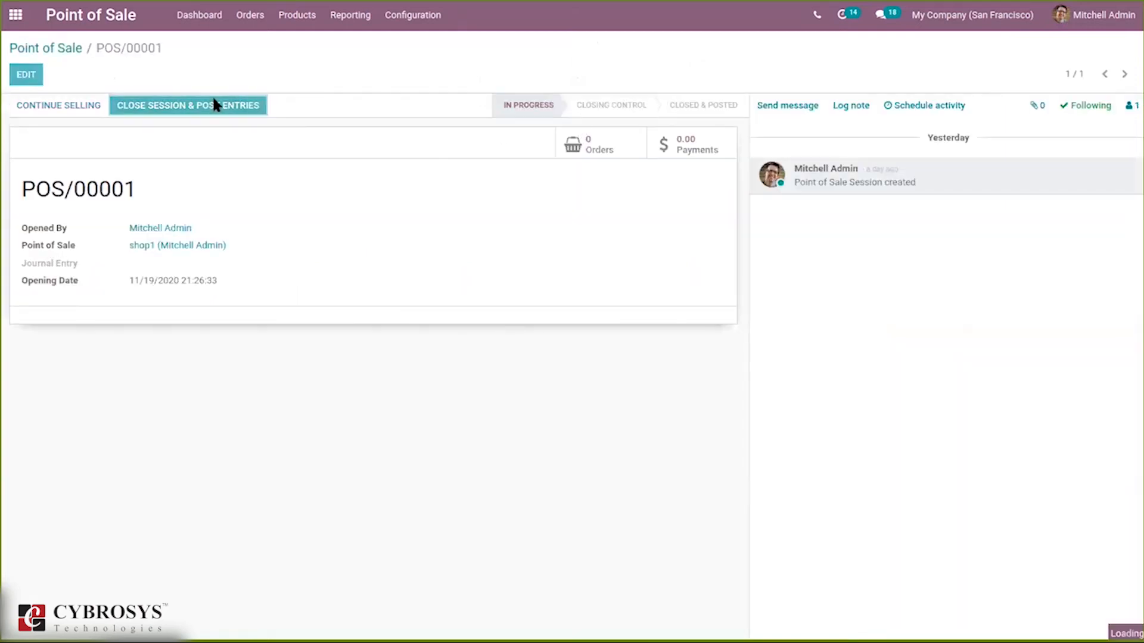
pyautogui.click(187, 104)
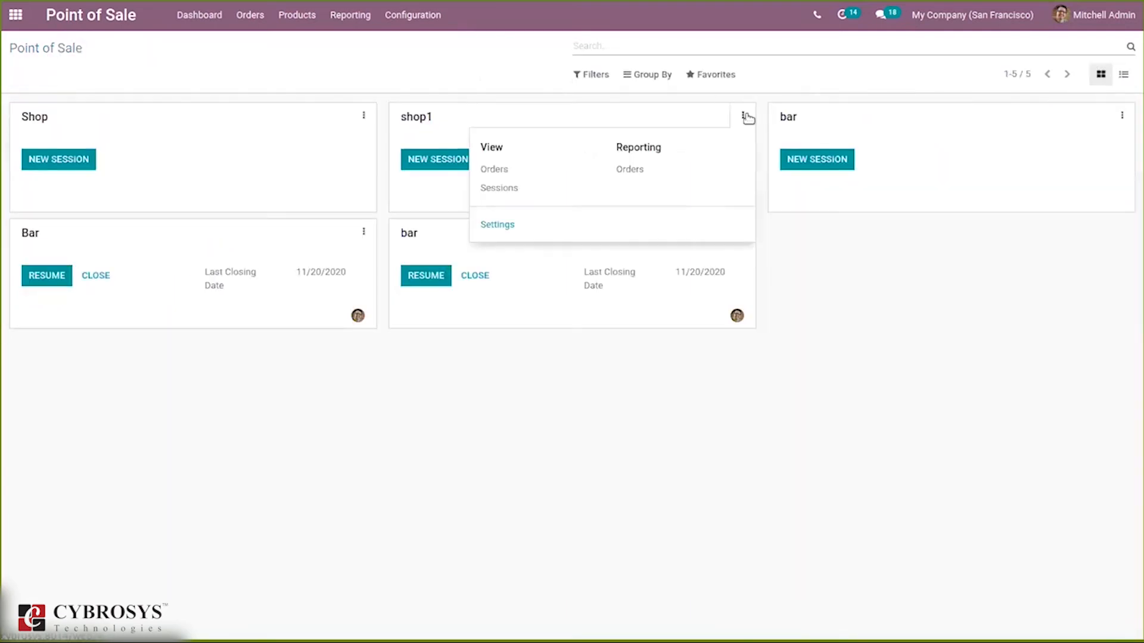
pyautogui.click(498, 225)
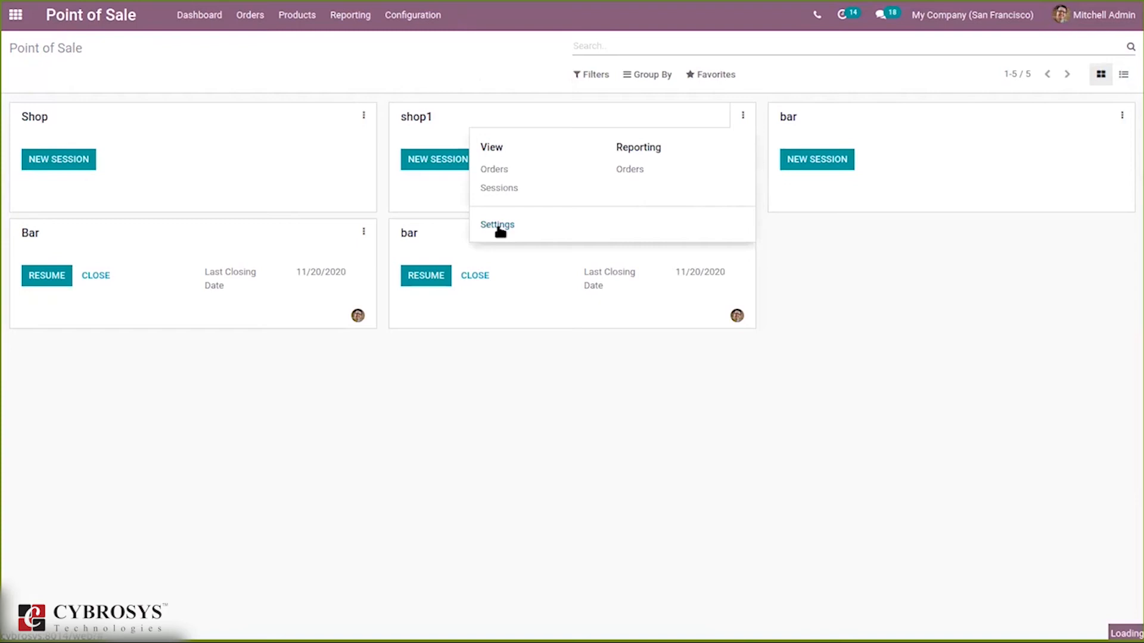
# Step: View shop1's available barcode nomenclatures and bring up the Default Nomenclature record with its rules
pyautogui.click(497, 225)
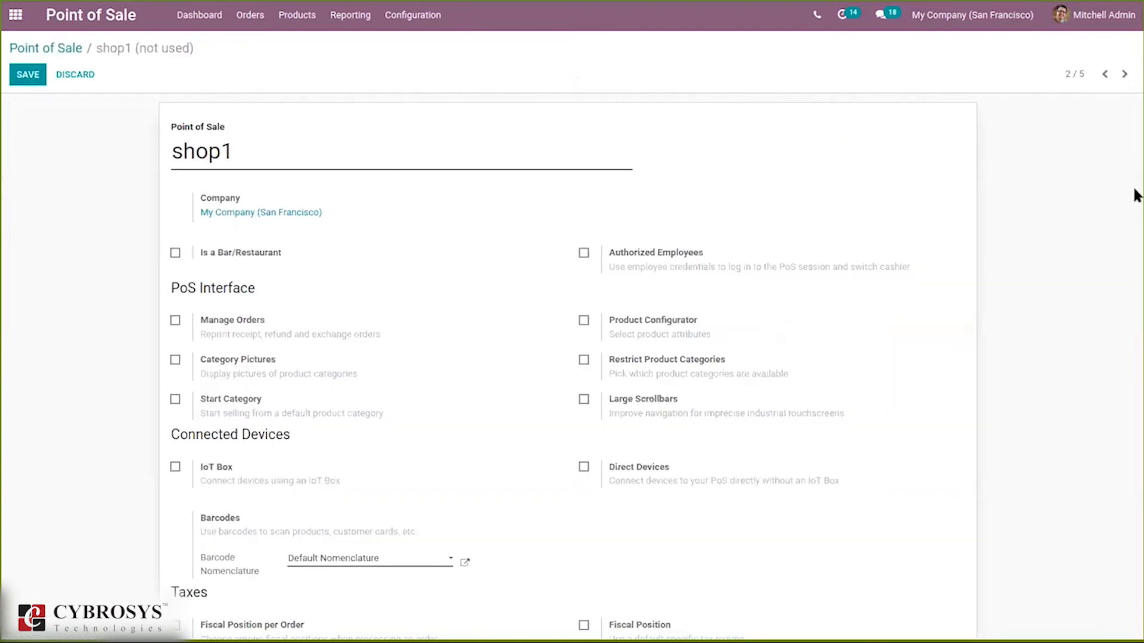
pyautogui.scroll(-3)
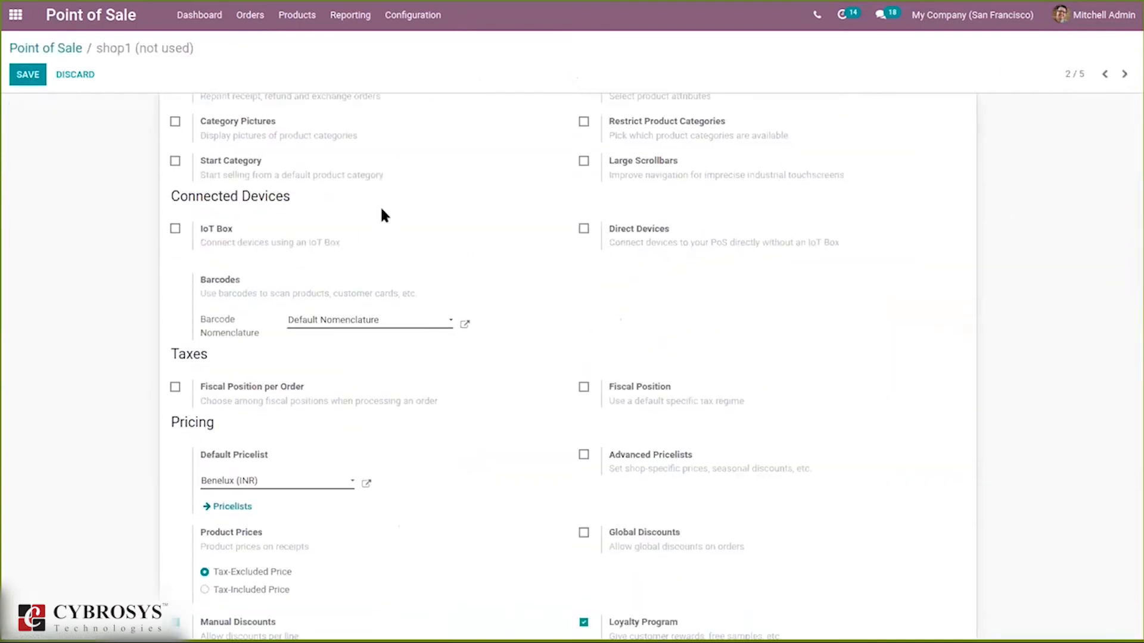
pyautogui.moveTo(222, 261)
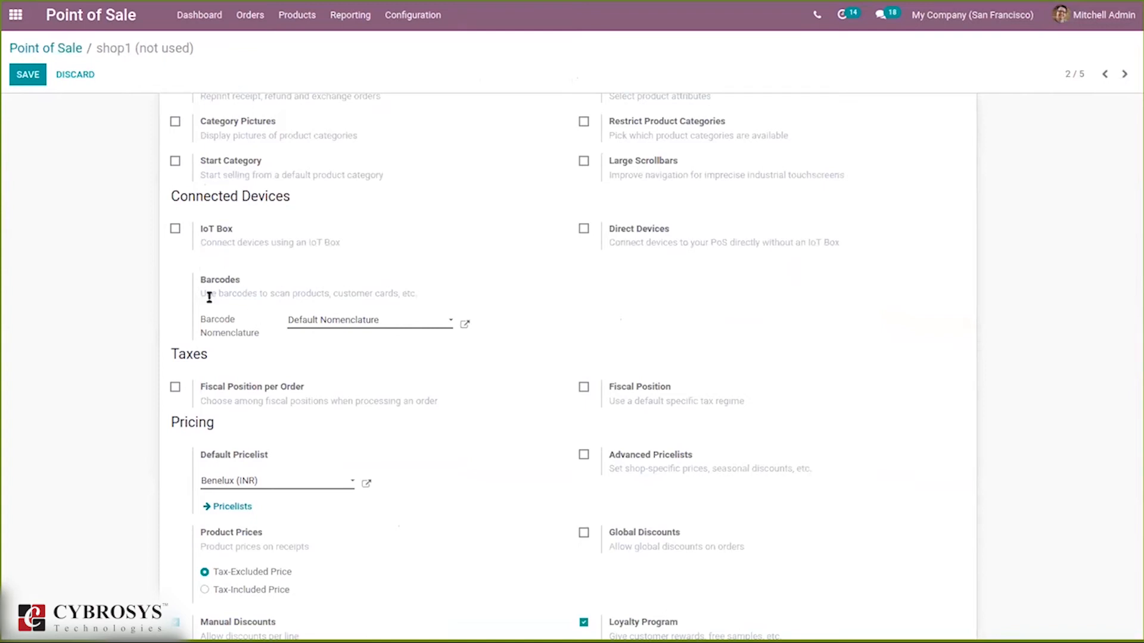
pyautogui.moveTo(275, 283)
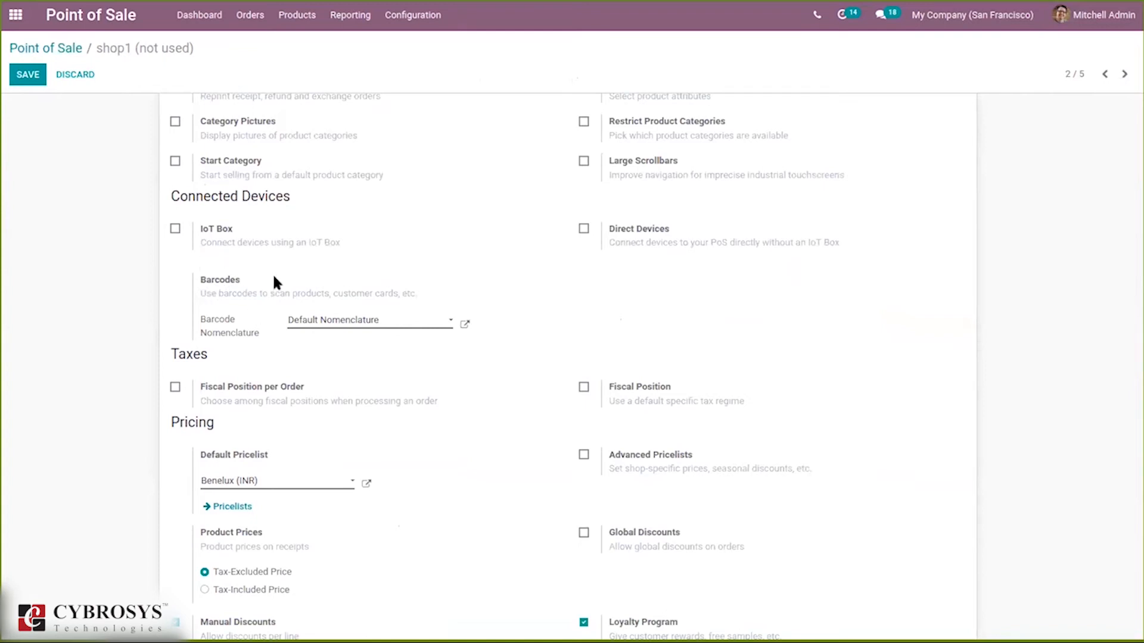
pyautogui.moveTo(417, 287)
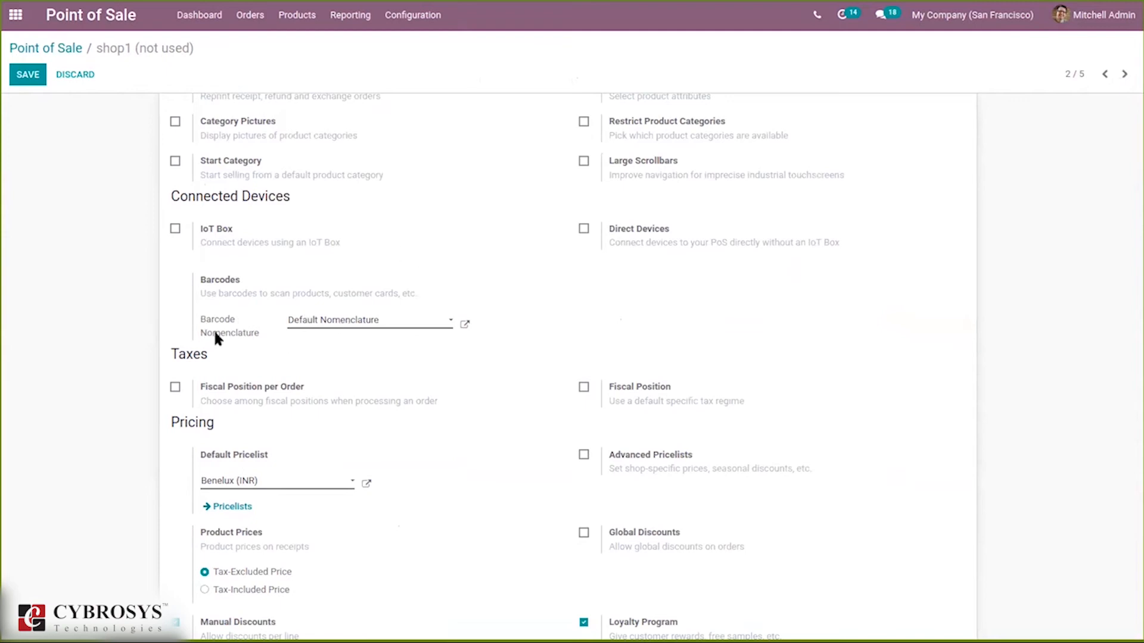
pyautogui.click(368, 319)
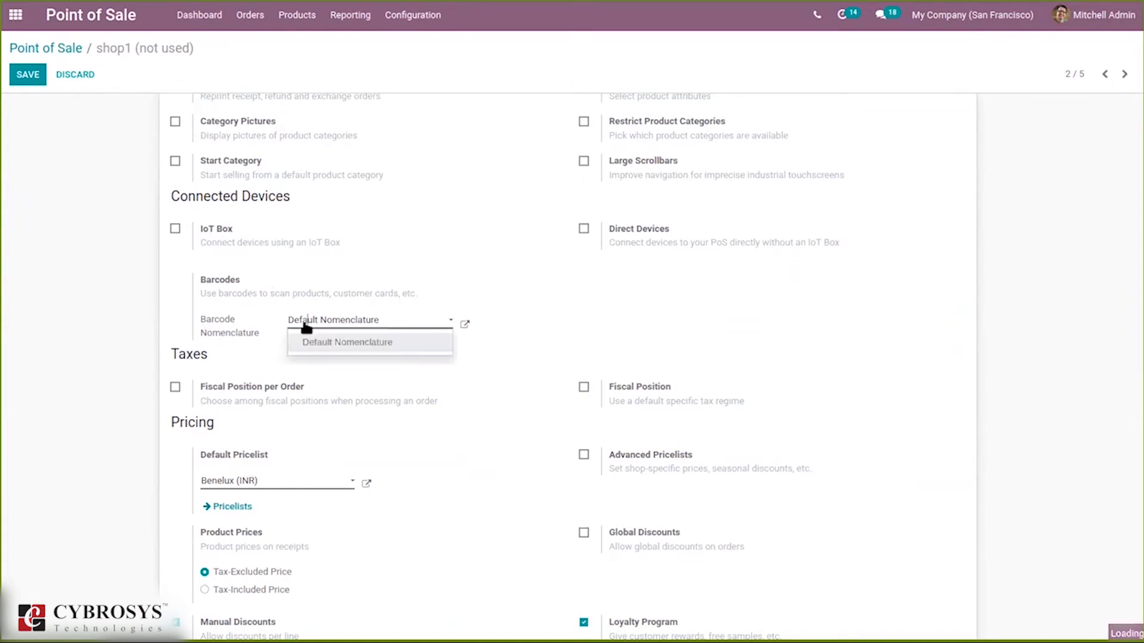
pyautogui.moveTo(493, 268)
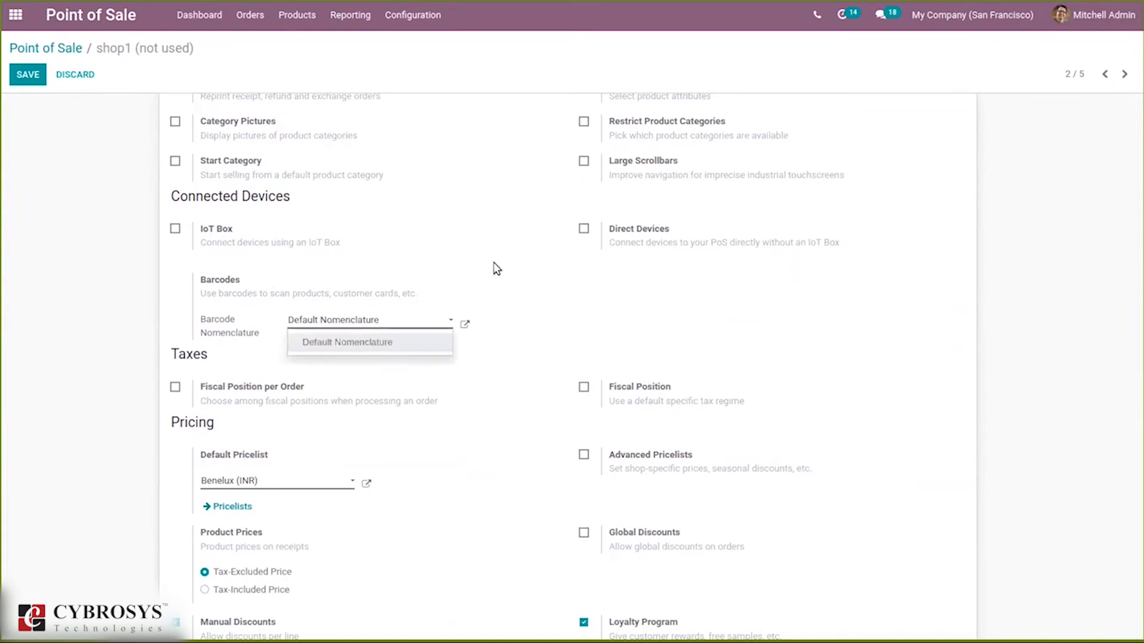
pyautogui.click(464, 324)
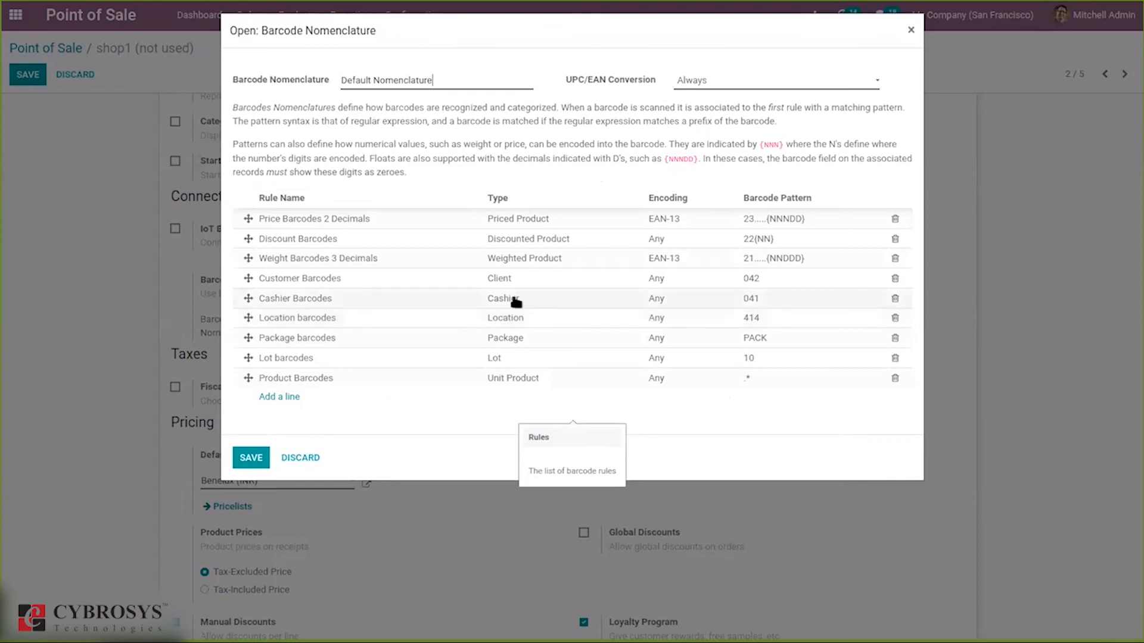
pyautogui.moveTo(515, 237)
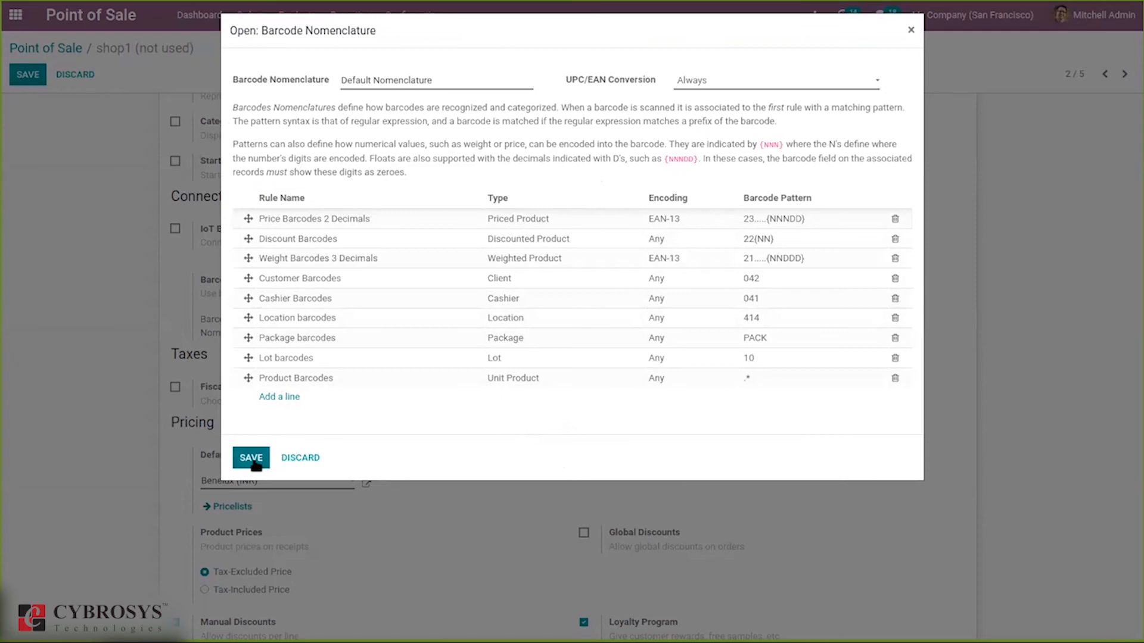
# Step: Save and close the Default Nomenclature rules and return to the Point of Sale dashboard listing all shops
pyautogui.click(251, 458)
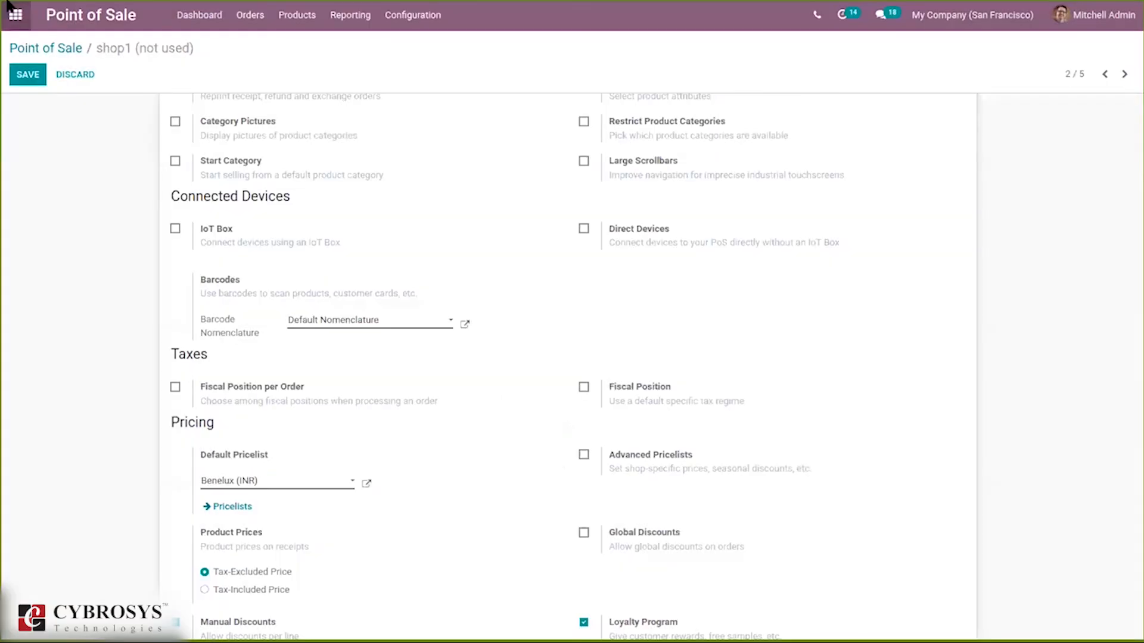
pyautogui.click(27, 73)
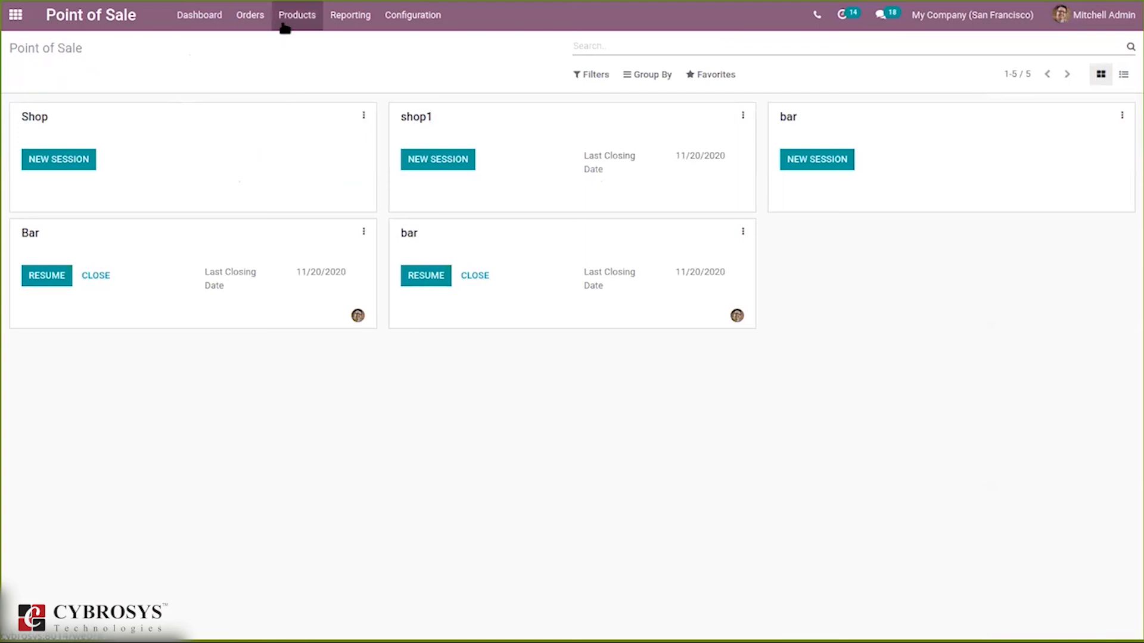
# Step: Glance at the Products menu, then launch a new shop1 session with the three-item order loaded
pyautogui.click(296, 14)
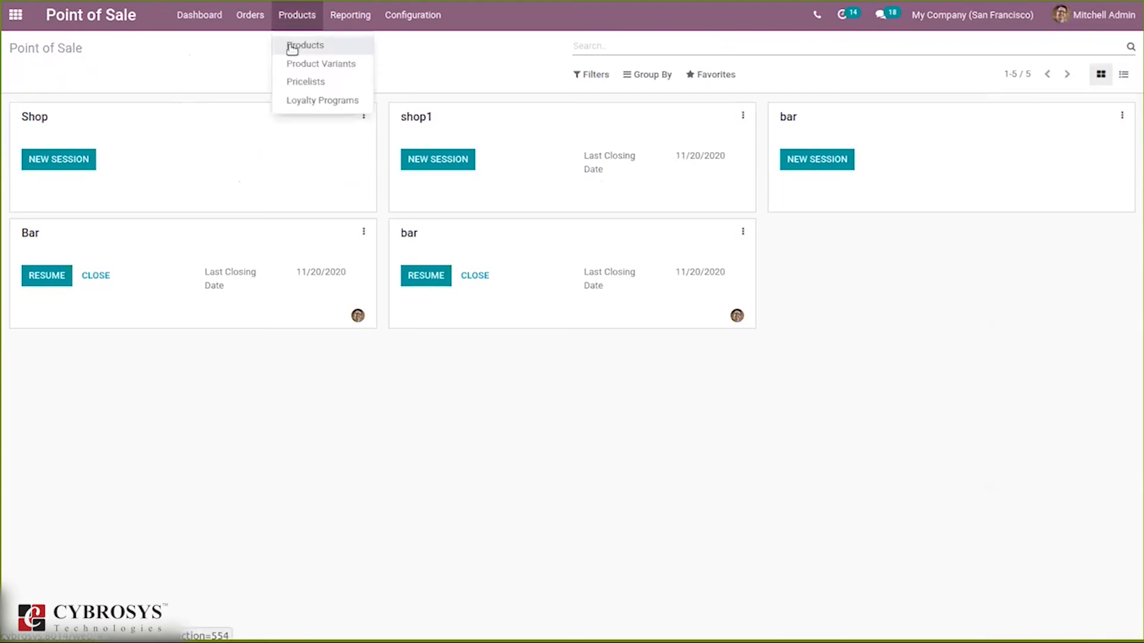
pyautogui.click(226, 41)
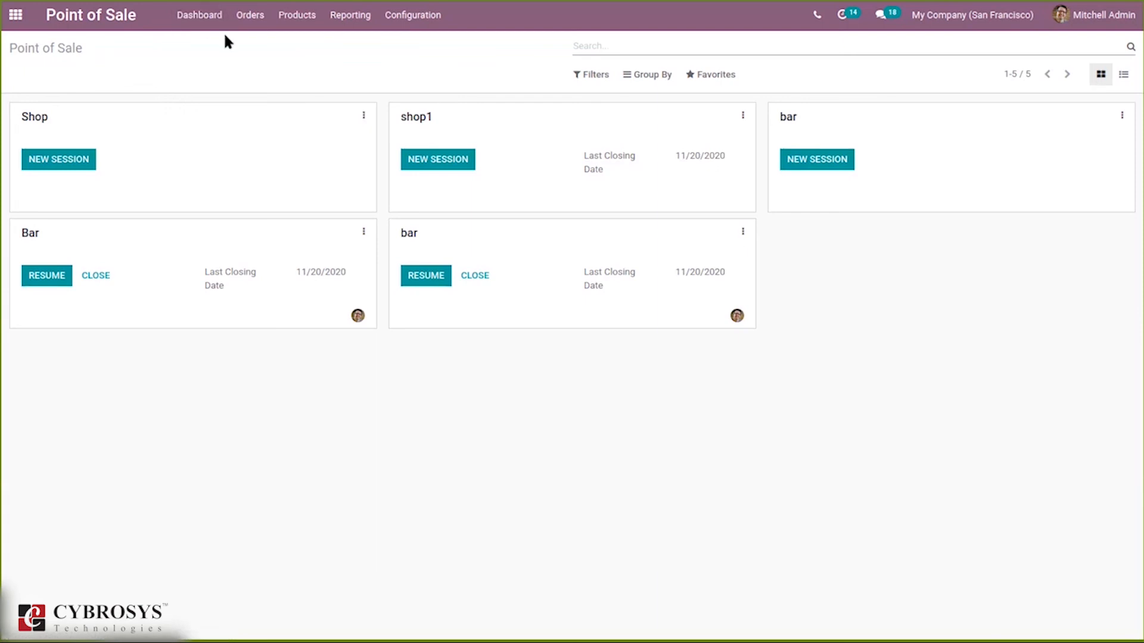
pyautogui.moveTo(172, 46)
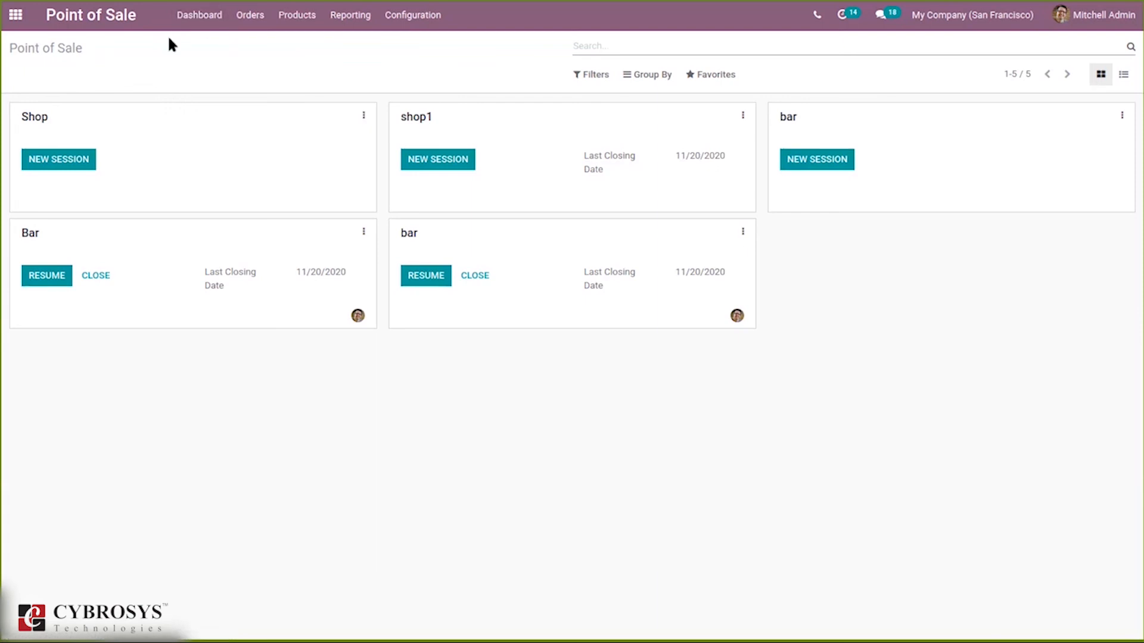
pyautogui.moveTo(438, 158)
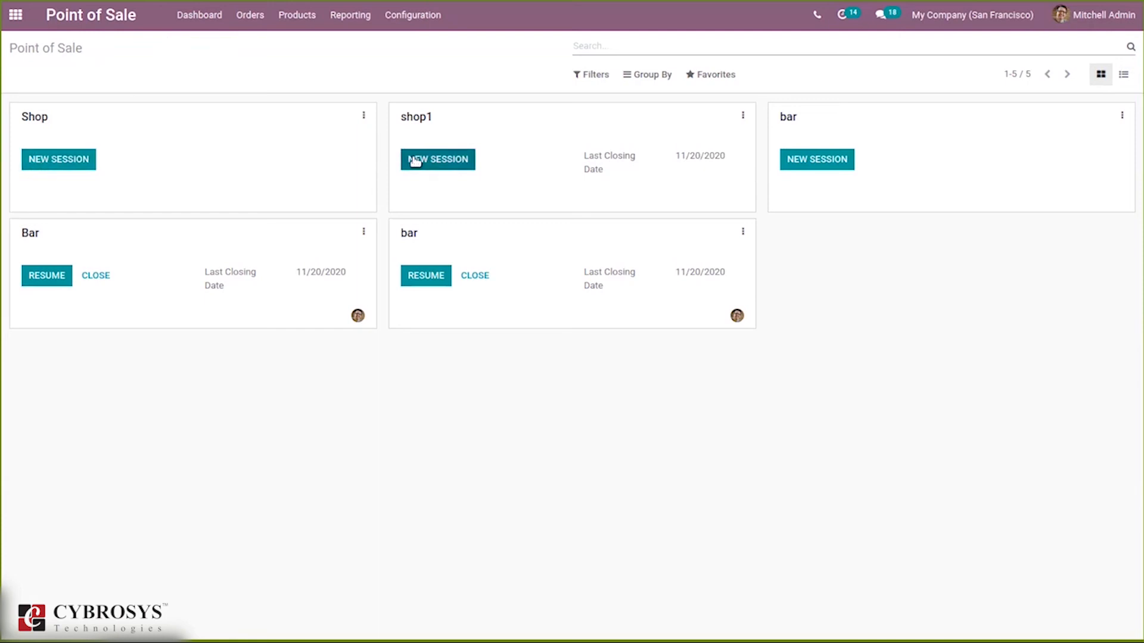
pyautogui.click(437, 158)
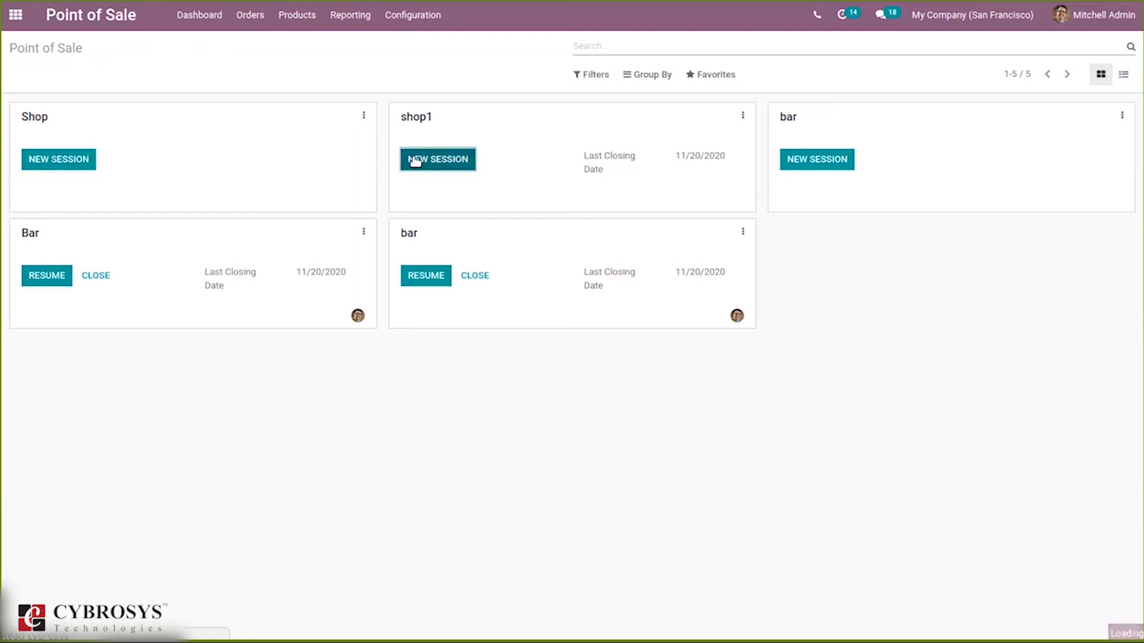
pyautogui.click(437, 159)
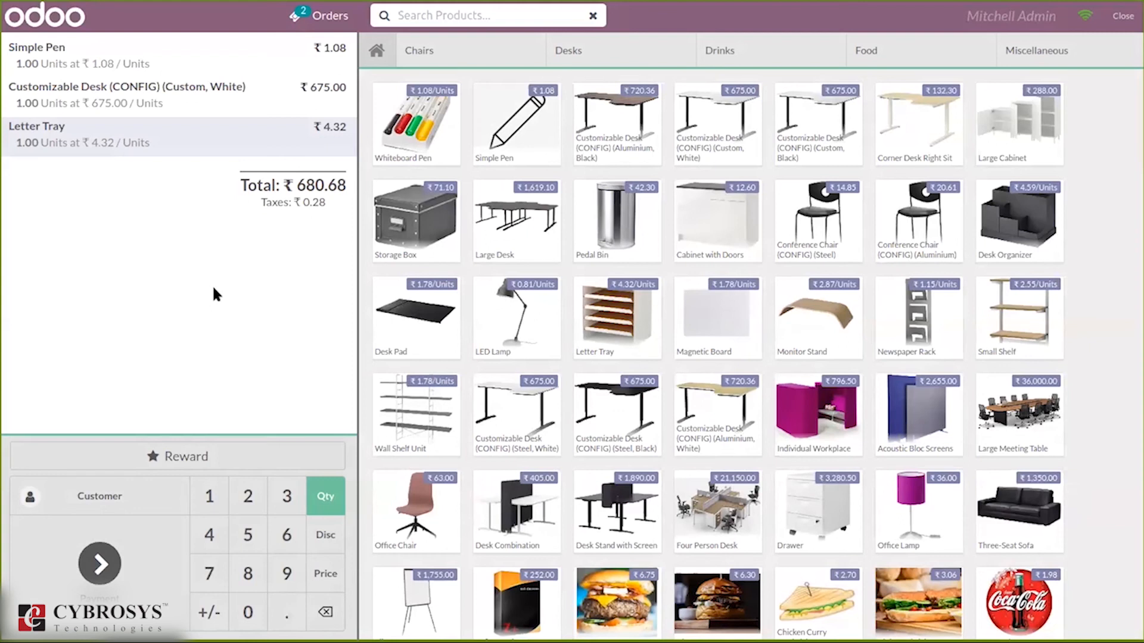
pyautogui.moveTo(63, 243)
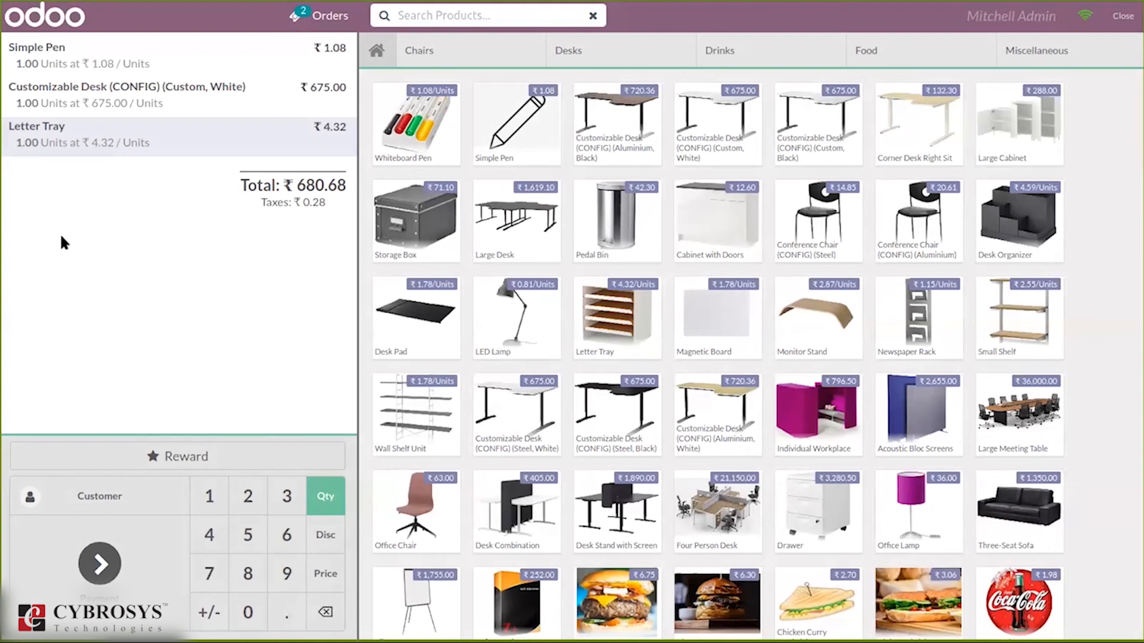
pyautogui.moveTo(151, 304)
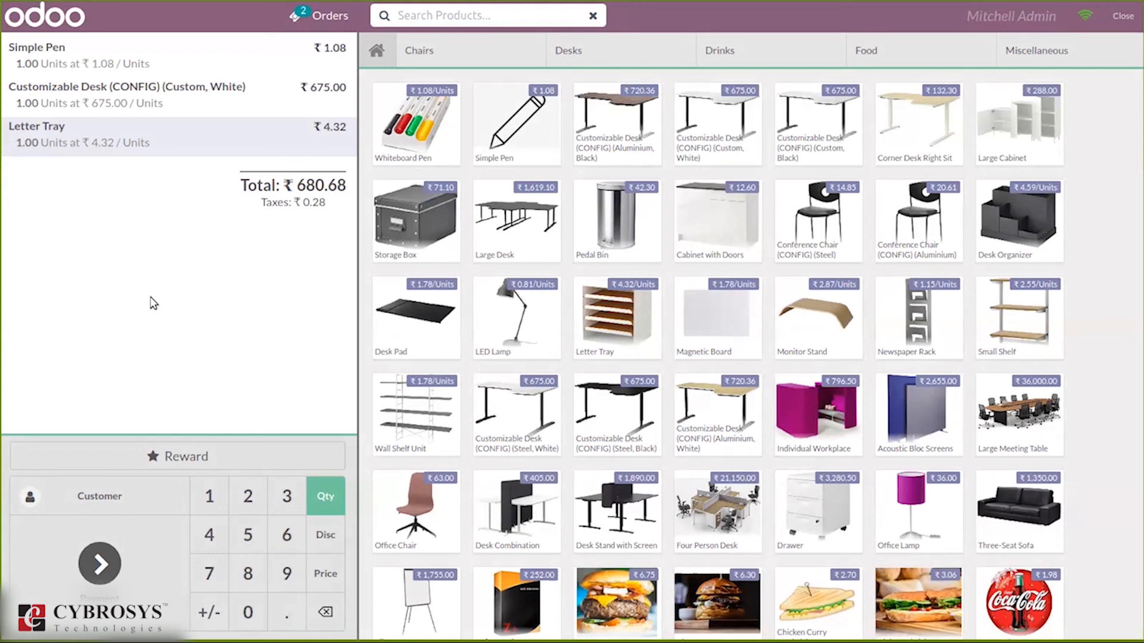
# Step: Scroll the product grid until the Steel Box tile is in view, order total staying at ₹680.68
pyautogui.scroll(-3)
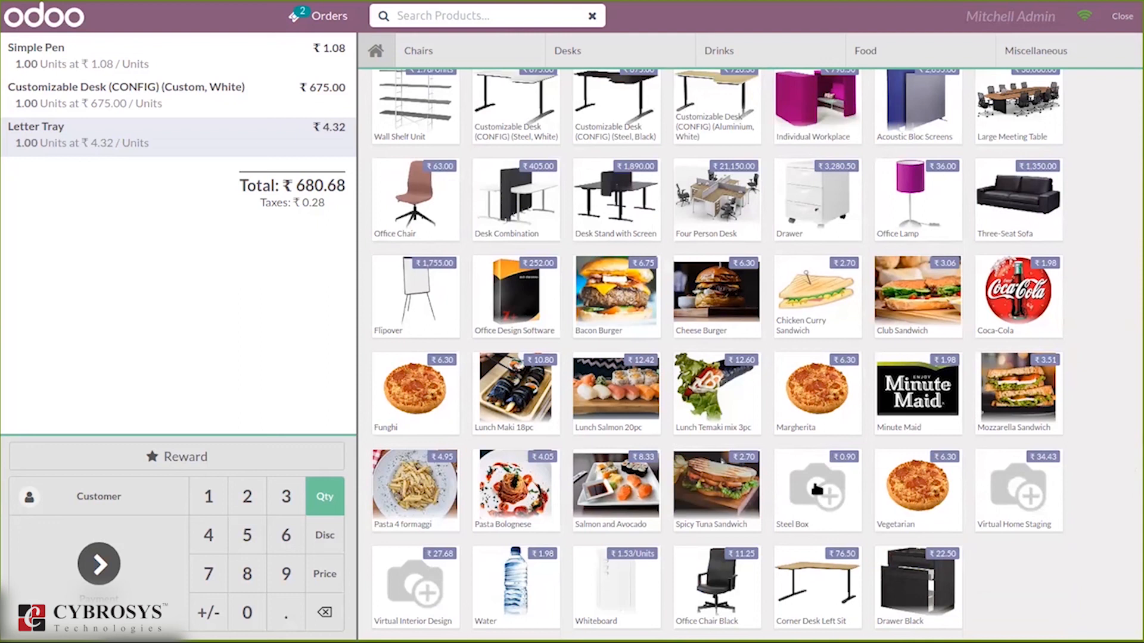
pyautogui.moveTo(791, 497)
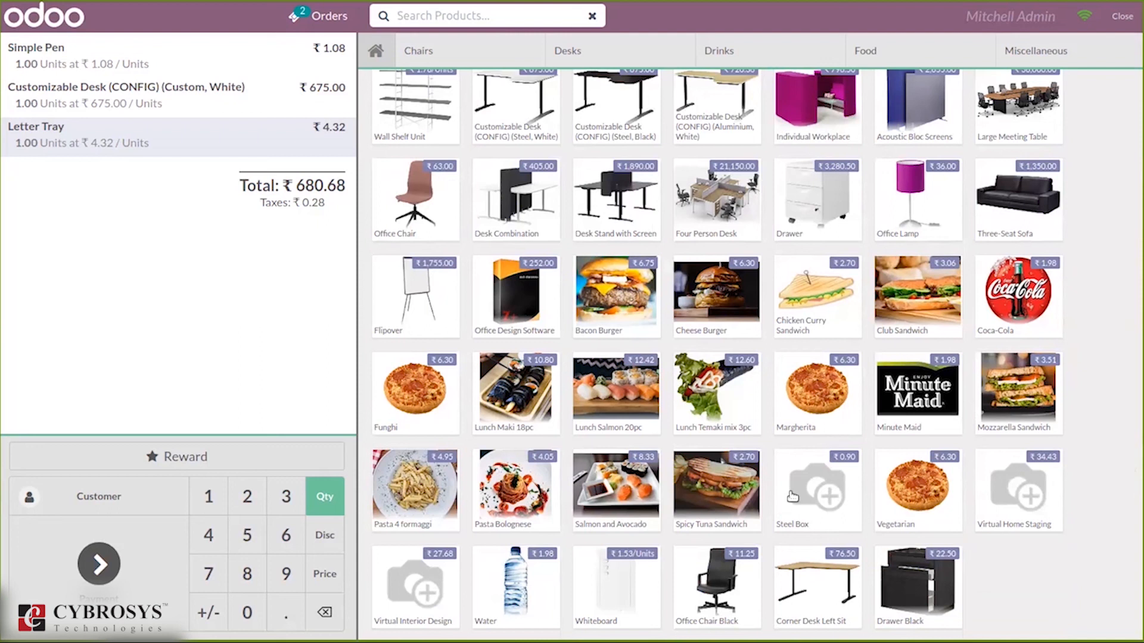
pyautogui.moveTo(99, 290)
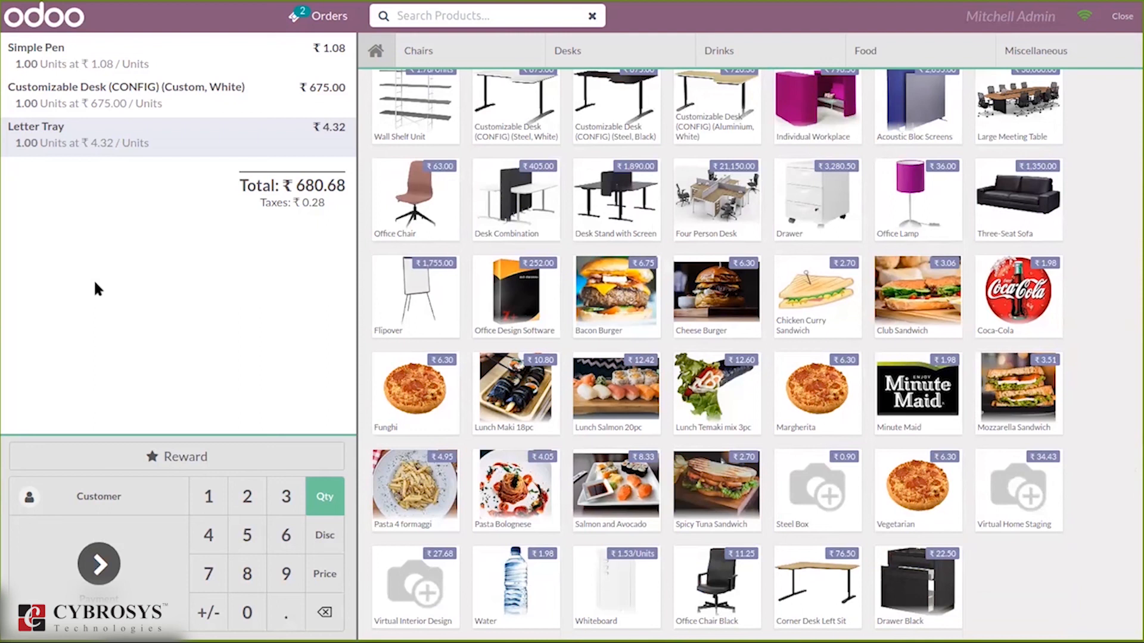
pyautogui.moveTo(188, 252)
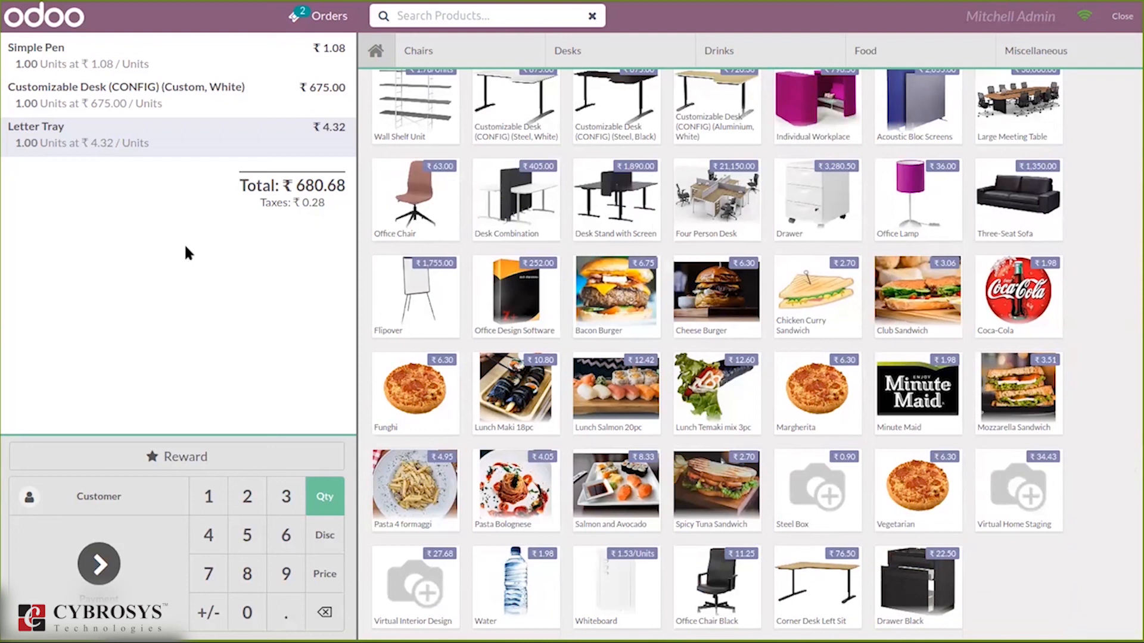
pyautogui.moveTo(190, 261)
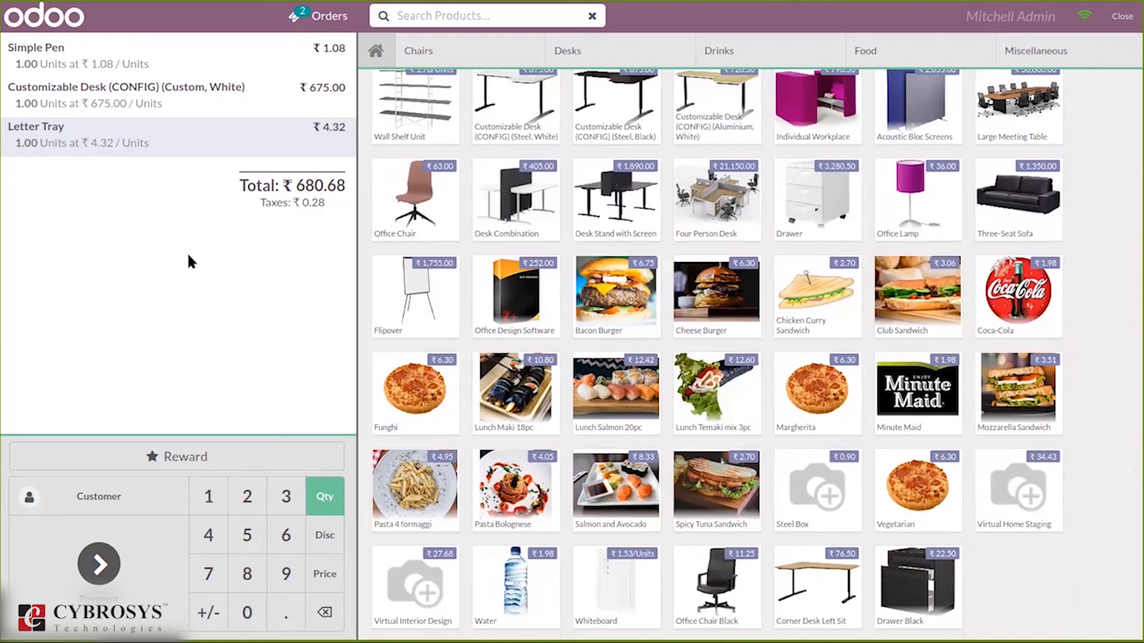